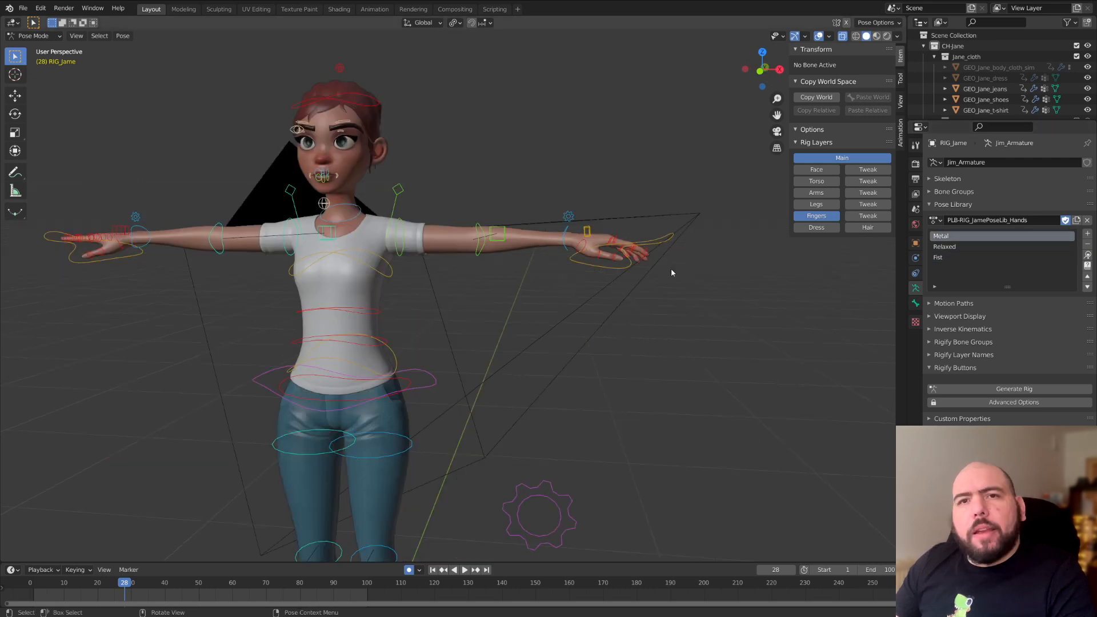
{"action": "mouse_move", "coordinate": [889, 282]}
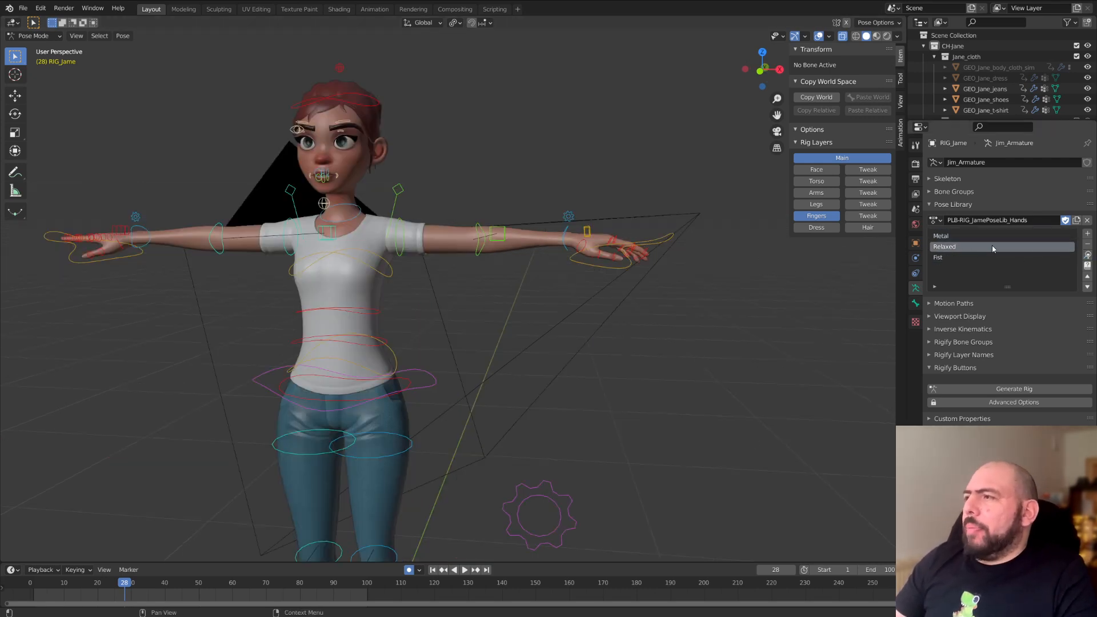
- Apply the Metal then Relaxed hand poses to Jane's selected finger controls
{"action": "left_click", "coordinate": [980, 235]}
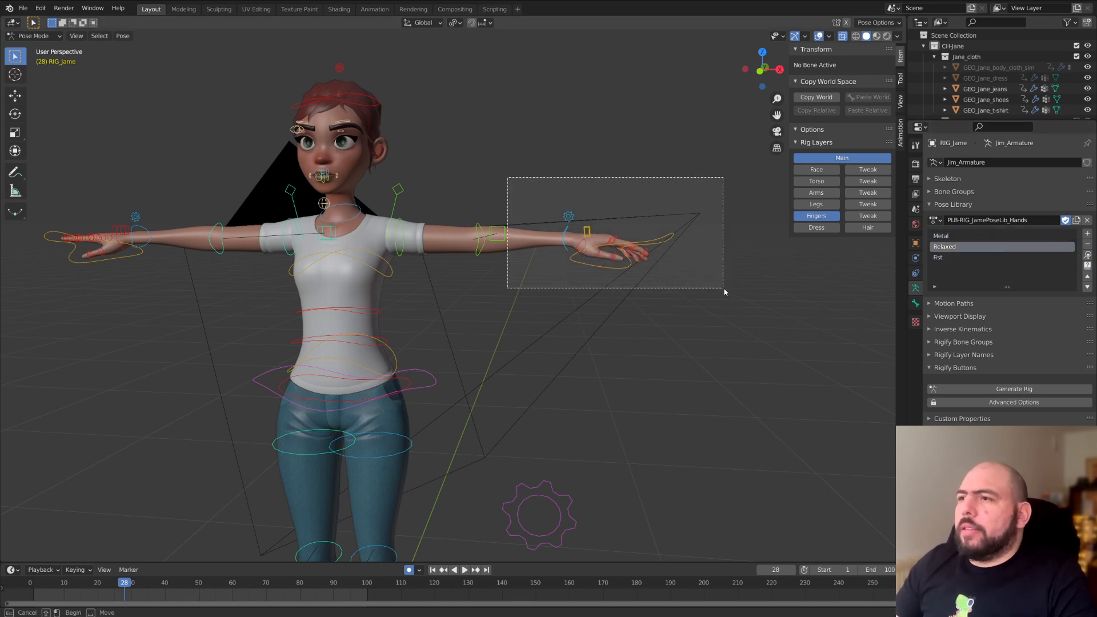
{"action": "left_click", "coordinate": [952, 236]}
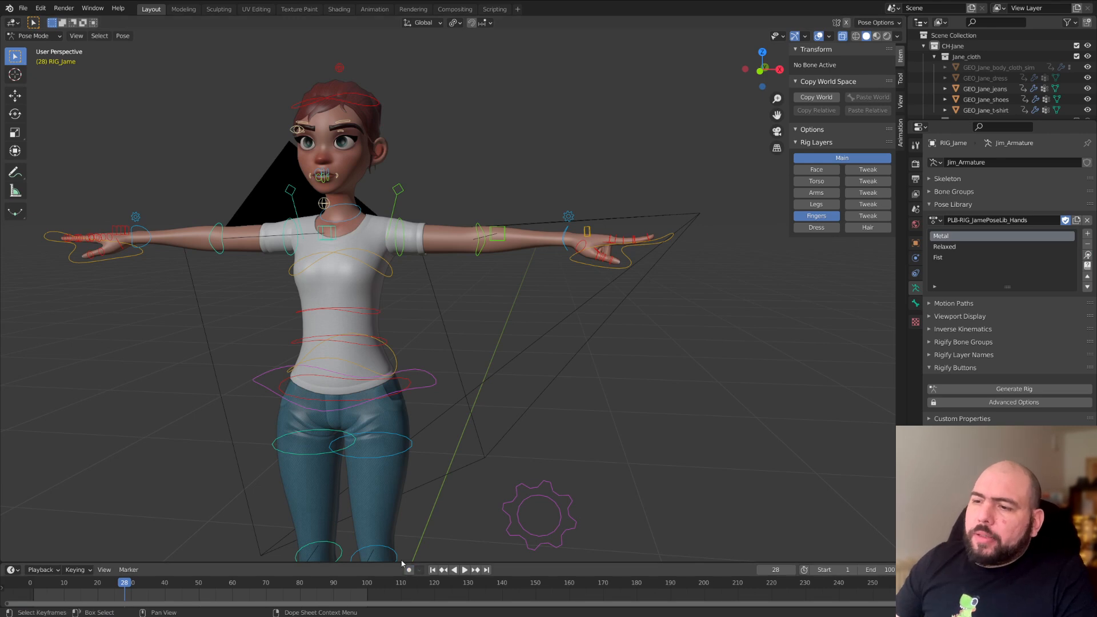
{"action": "left_click", "coordinate": [945, 247]}
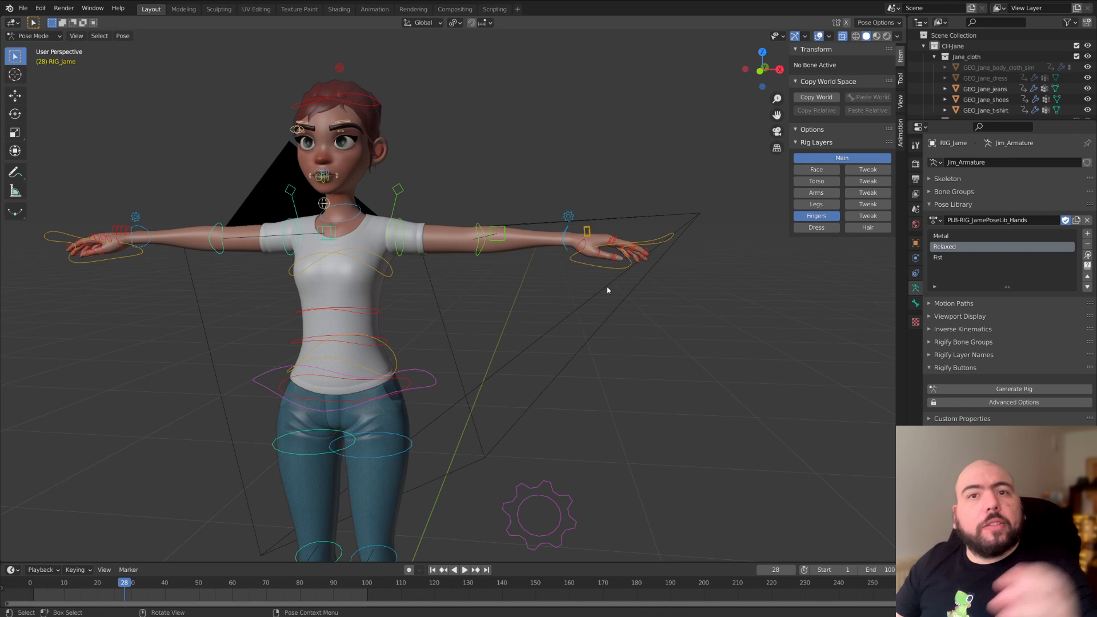
{"action": "mouse_move", "coordinate": [641, 248]}
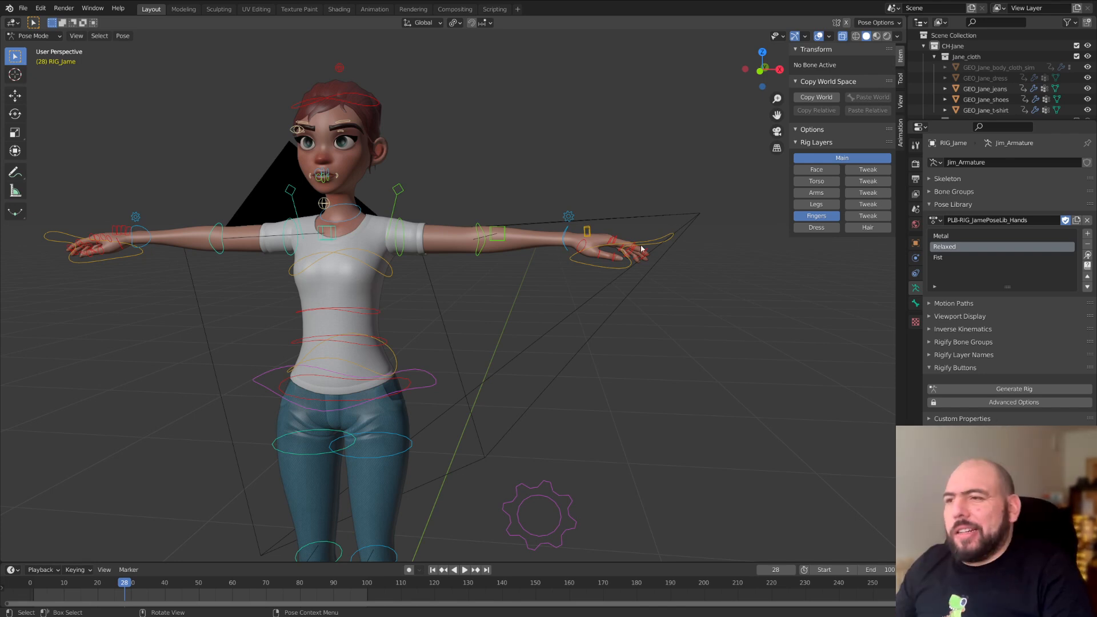
{"action": "mouse_move", "coordinate": [739, 238]}
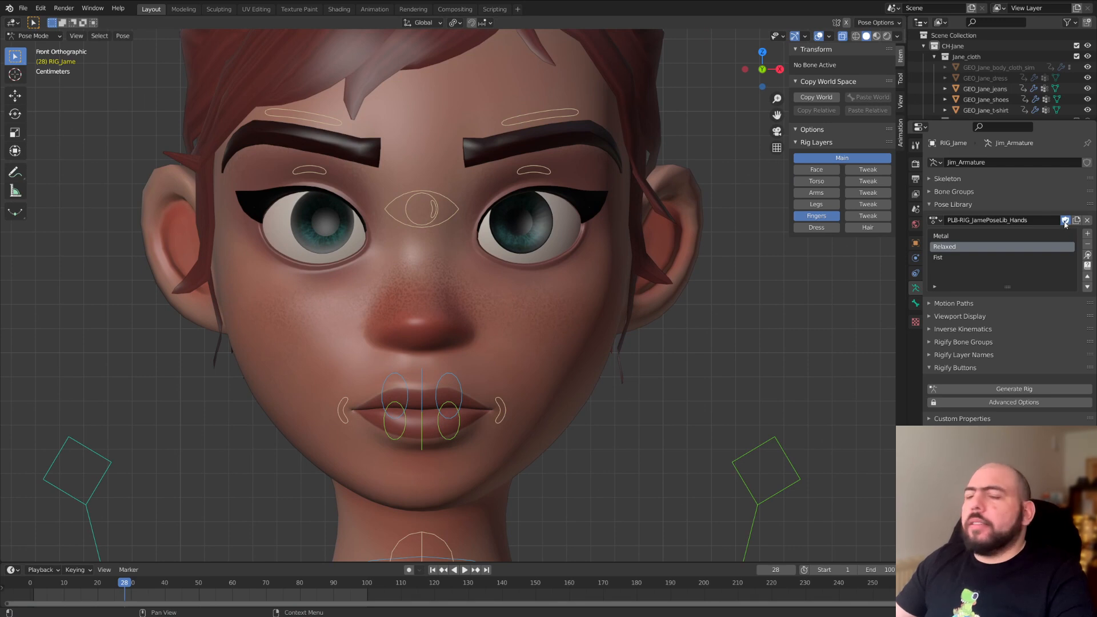
- Create an empty pose library named Jane_Facials for Jane's face controls
{"action": "left_click", "coordinate": [1087, 219]}
{"action": "type", "text": "Jaen"}
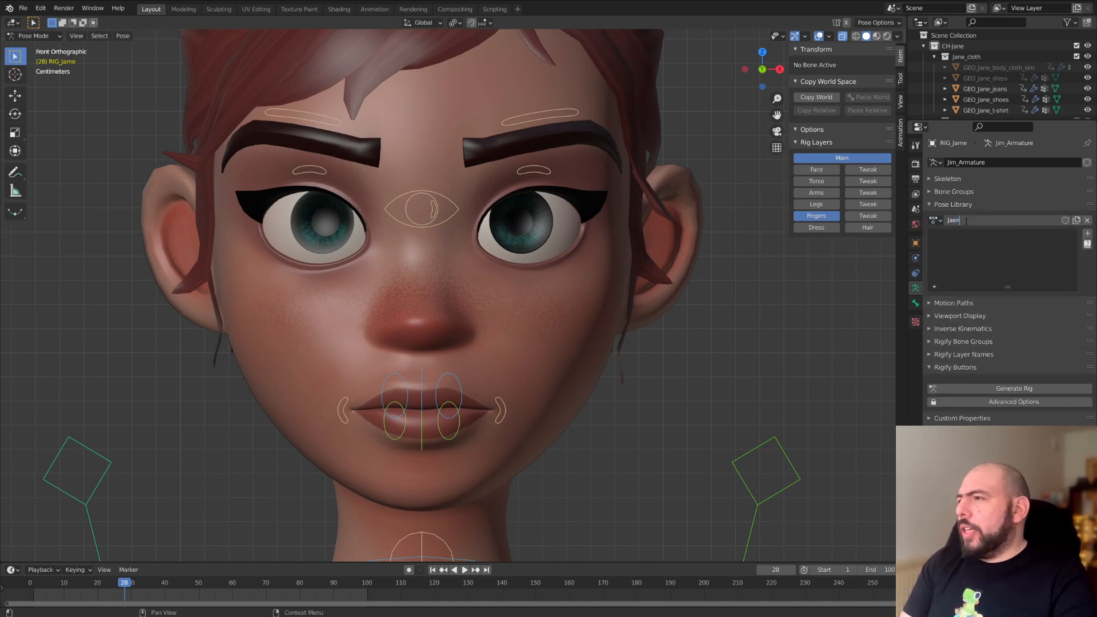
{"action": "type", "text": "Jane_Face"}
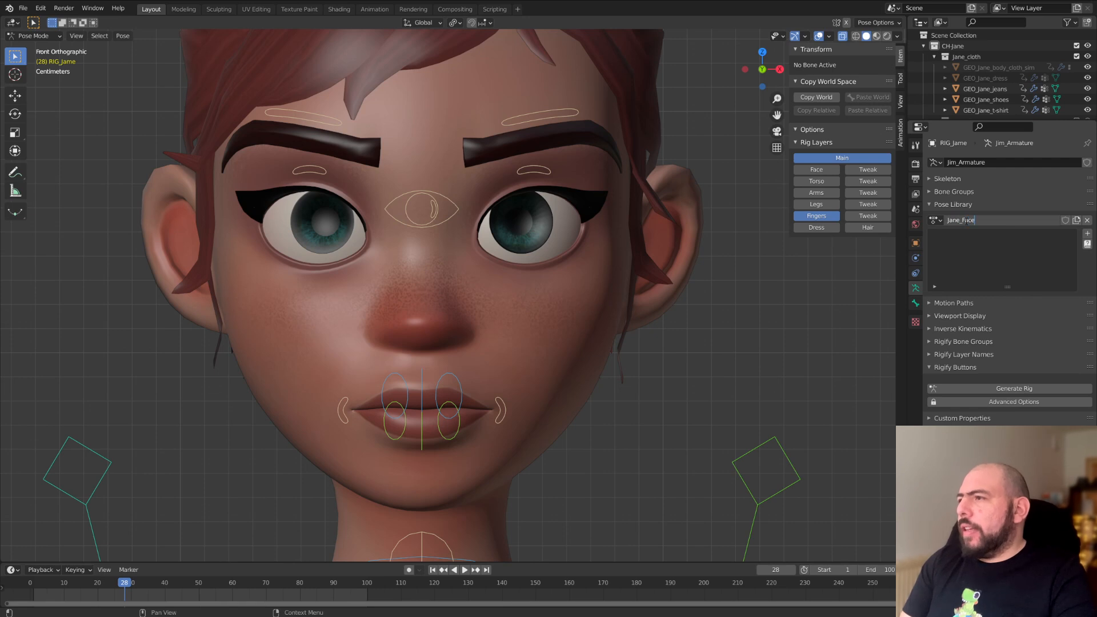
{"action": "left_click", "coordinate": [816, 362]}
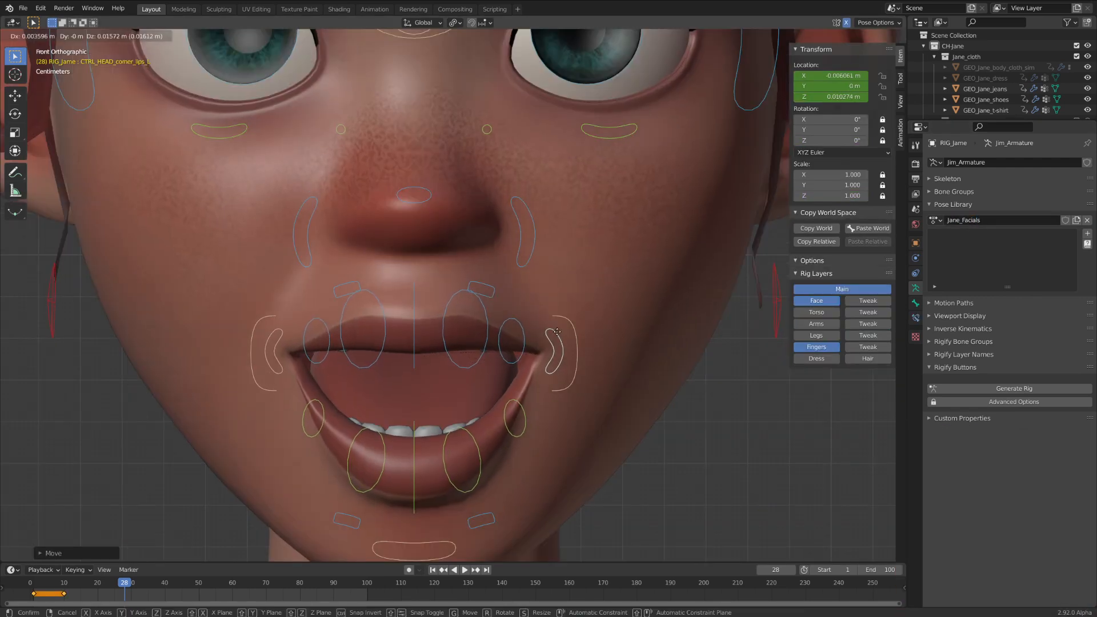
{"action": "scroll", "scroll_direction": "down", "scroll_amount": 3}
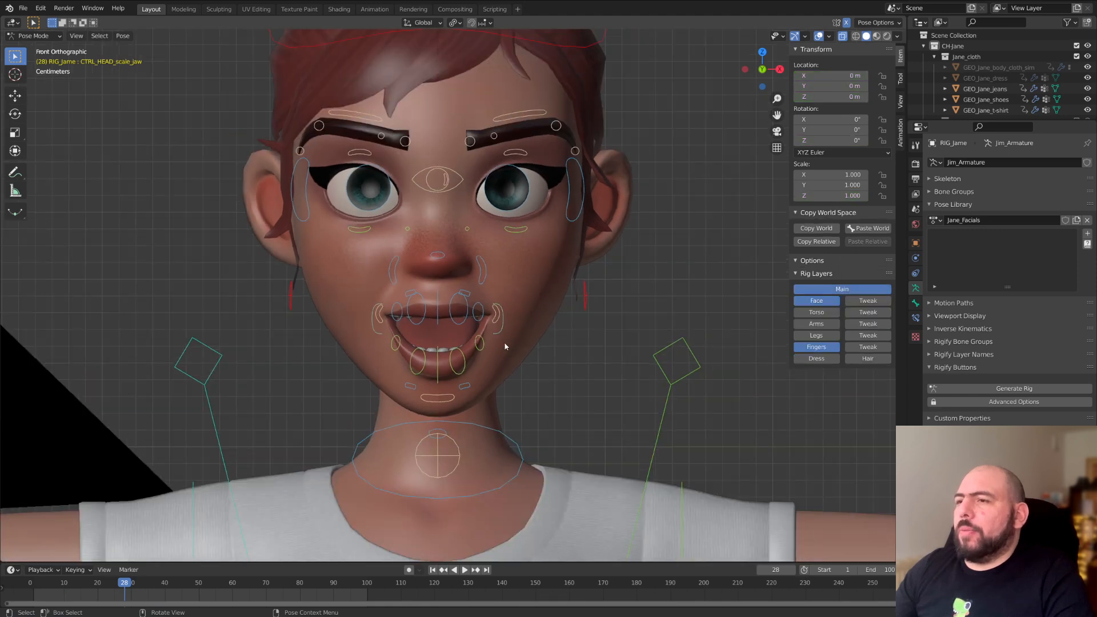
- Save the current mouth shape as a new pose in Jane_Facials via PoseLib Add New
{"action": "left_click", "coordinate": [1090, 219]}
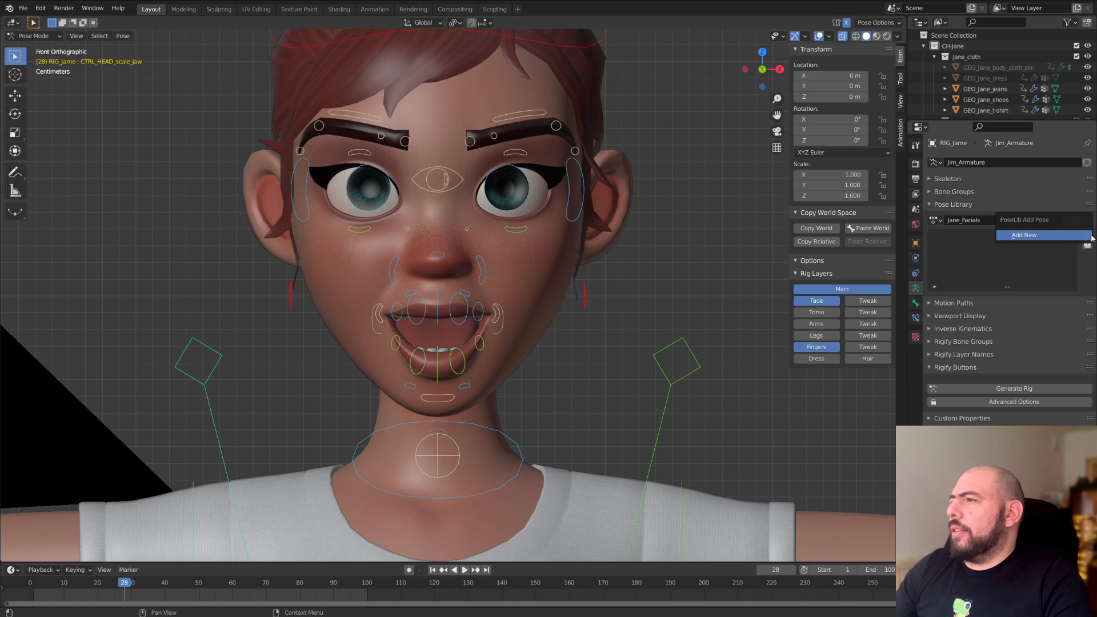
{"action": "left_click", "coordinate": [1023, 234]}
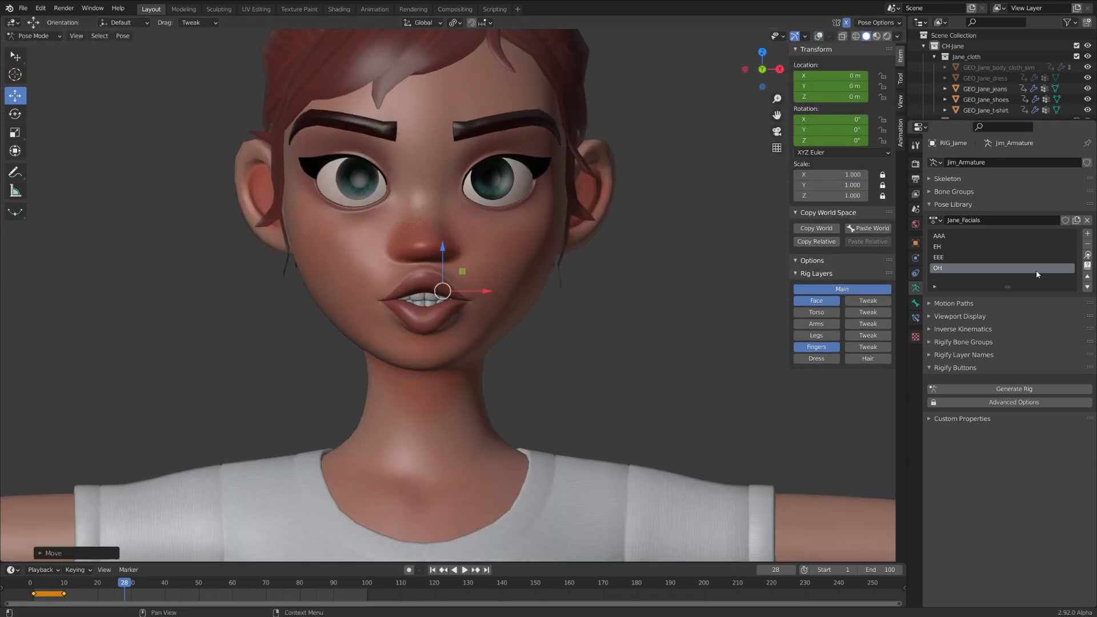
{"action": "key", "text": "Numpad1"}
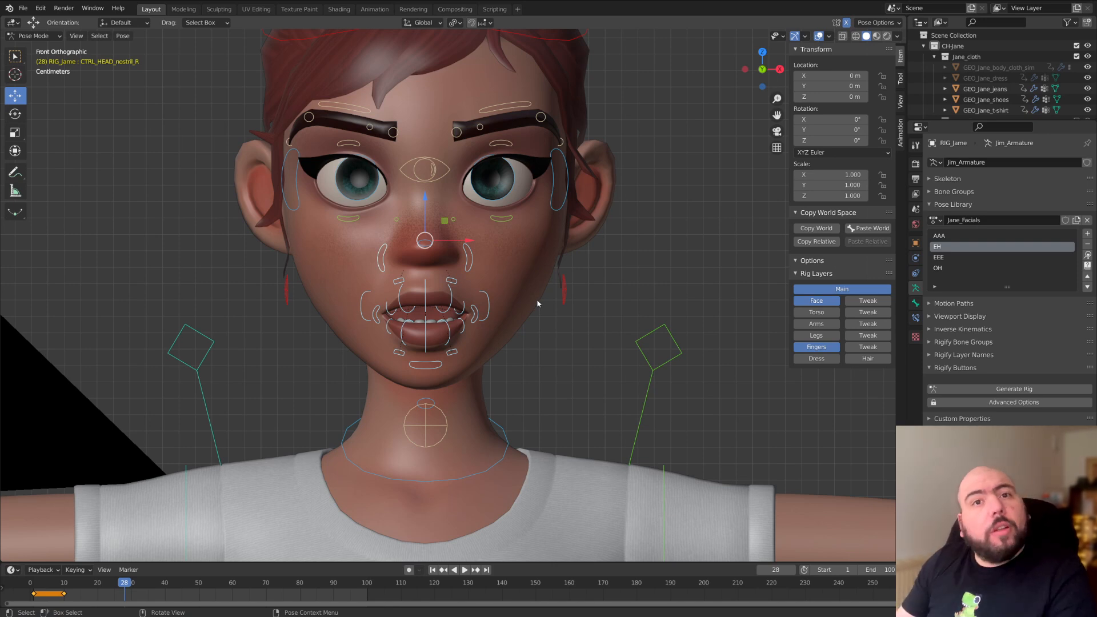
{"action": "key", "text": "alt+tab"}
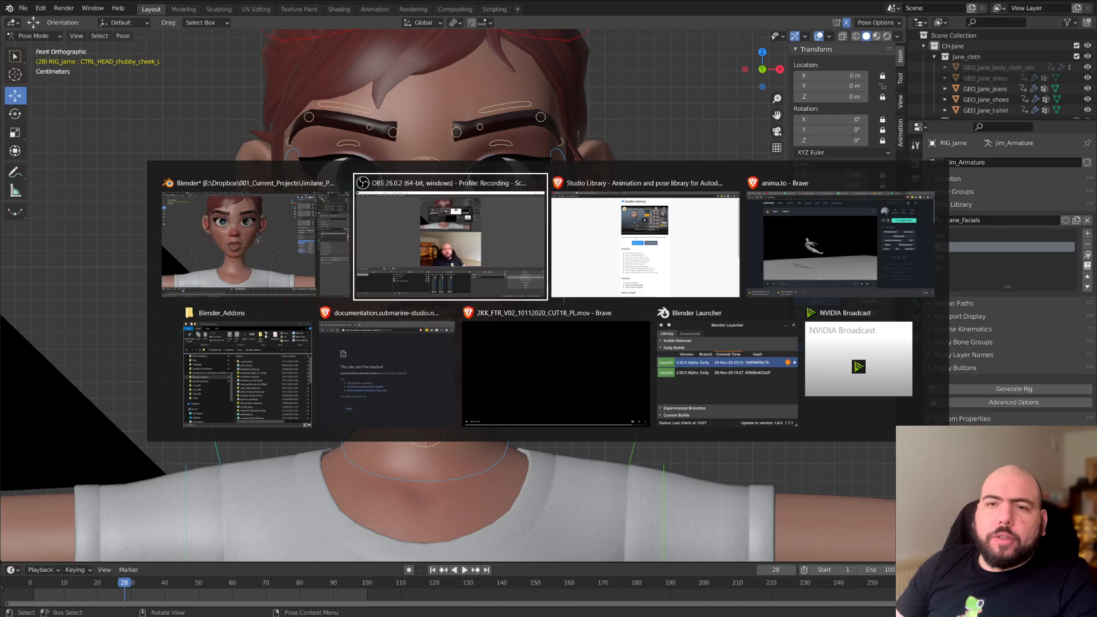
- Search 'pose library addon' in Brave and open the jasperges/pose-thumbnails GitHub repository
{"action": "left_click", "coordinate": [386, 370]}
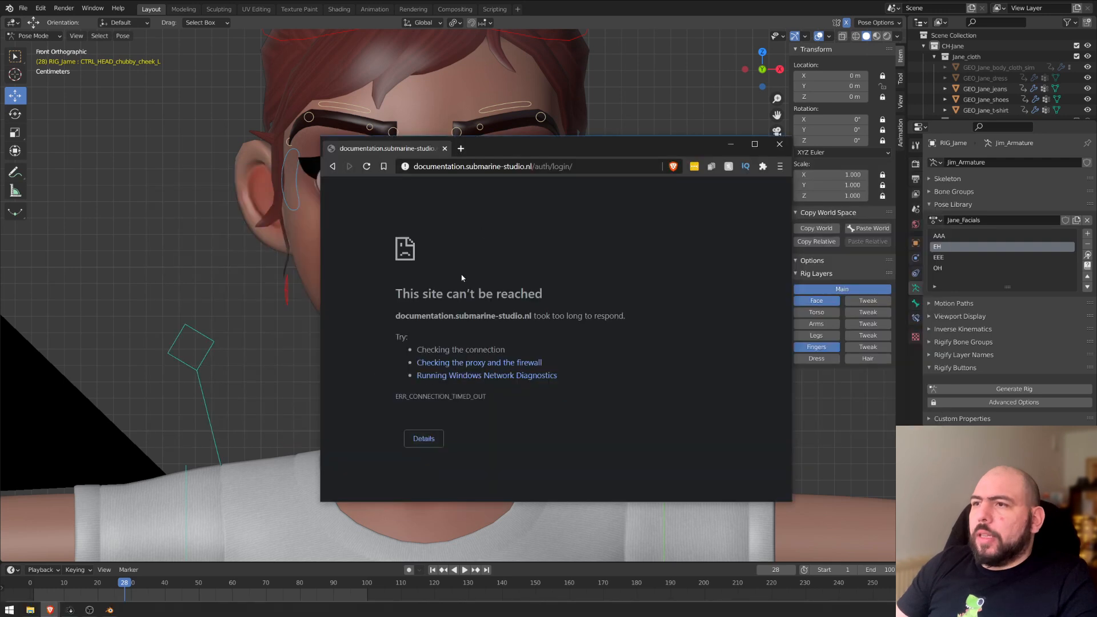
{"action": "type", "text": "pose library a"}
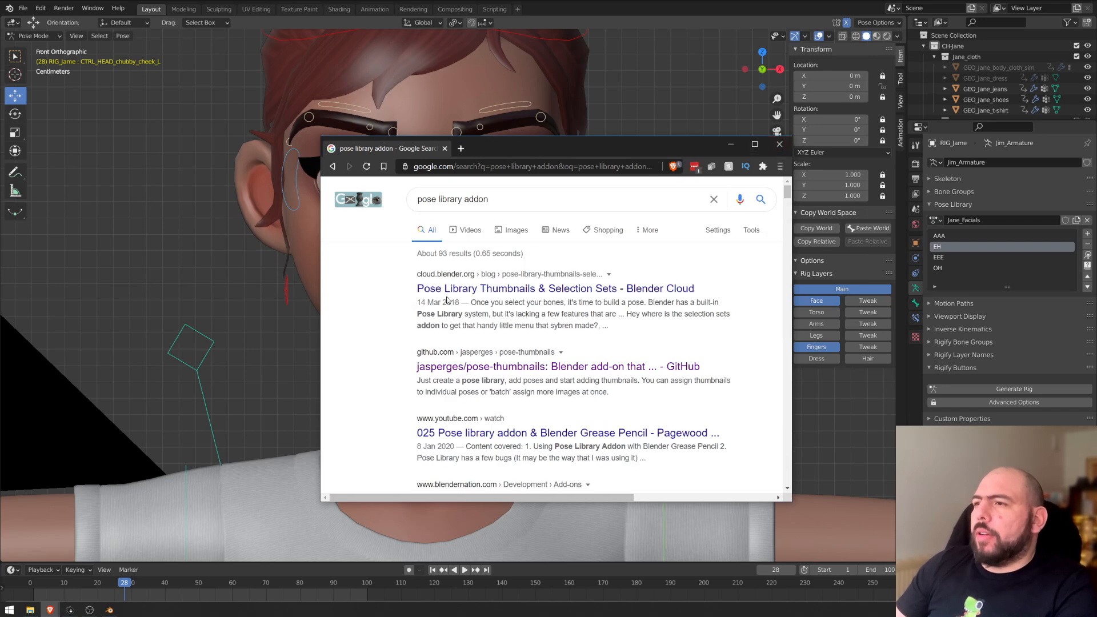
{"action": "left_click", "coordinate": [557, 365]}
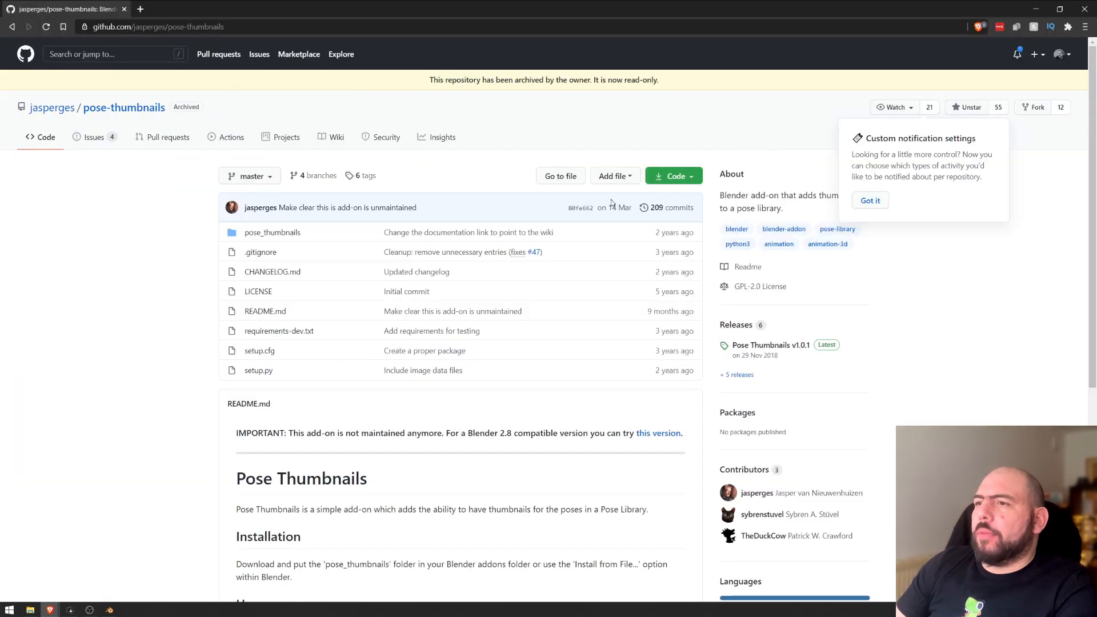
- Follow the Blender 2.8 fork link and view the pose-thumbnails Releases page on GitLab
{"action": "scroll", "scroll_direction": "down", "scroll_amount": 3}
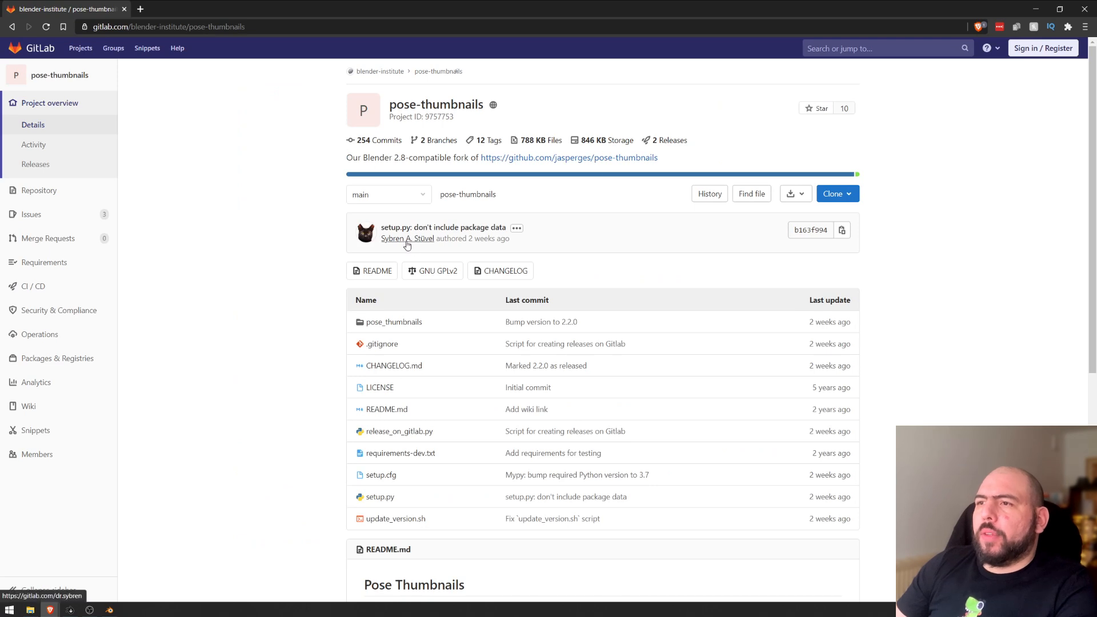
{"action": "mouse_move", "coordinate": [259, 250]}
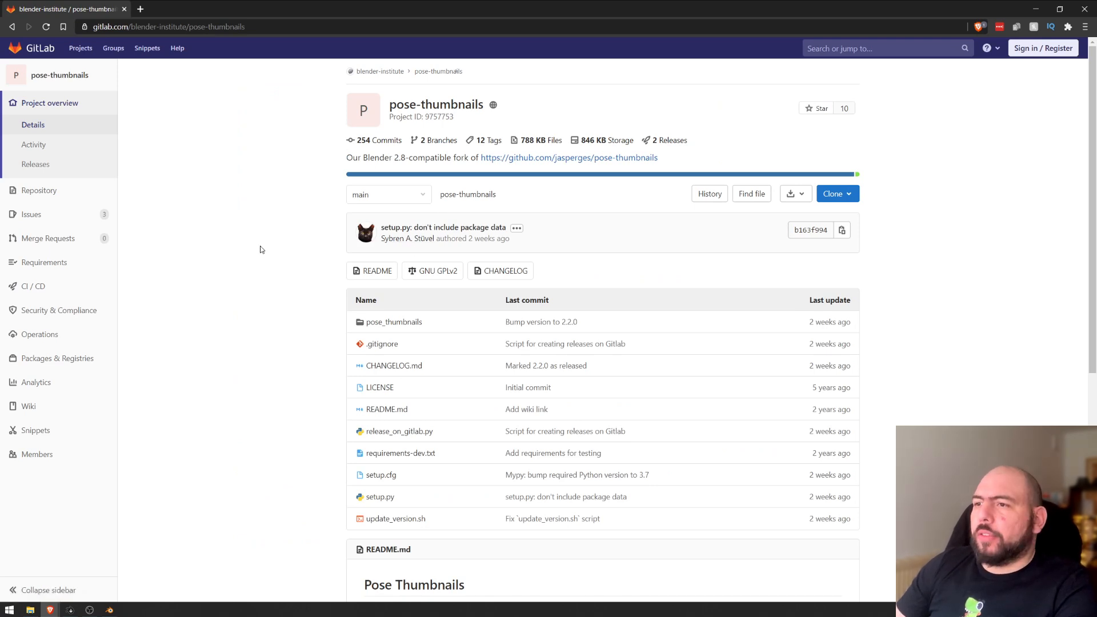
{"action": "mouse_move", "coordinate": [254, 251]}
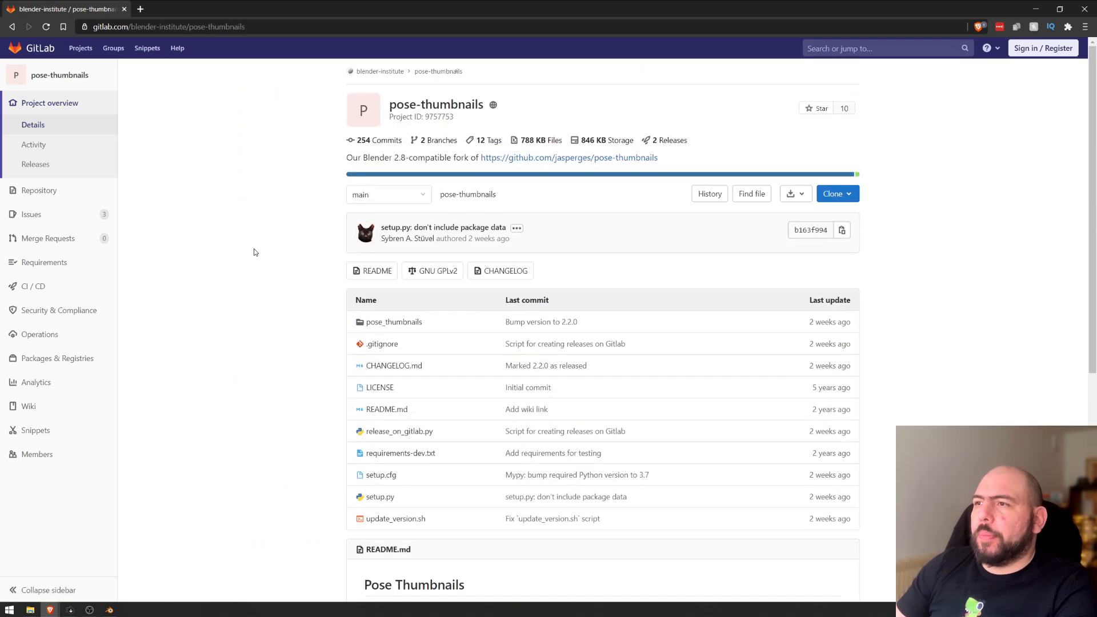
{"action": "mouse_move", "coordinate": [123, 231]}
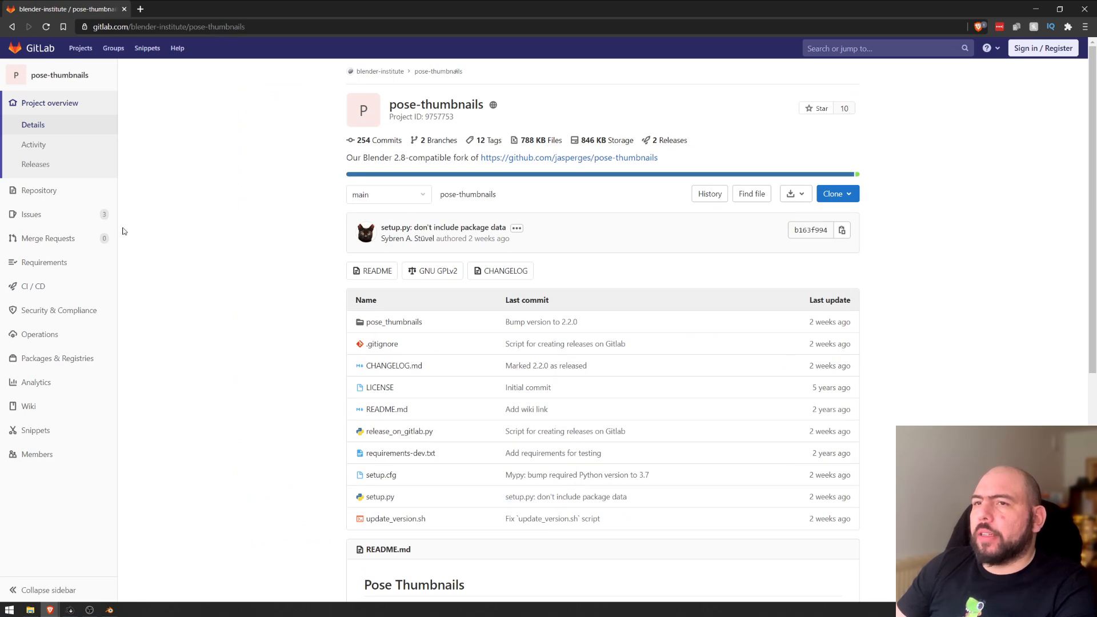
{"action": "left_click", "coordinate": [35, 164]}
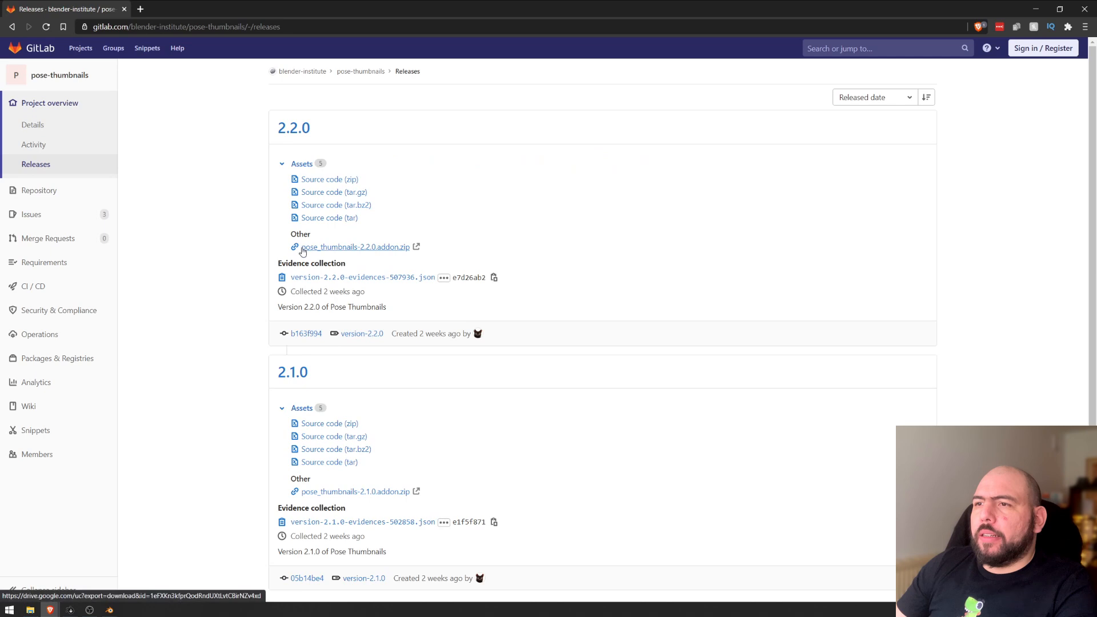
{"action": "mouse_move", "coordinate": [419, 247]}
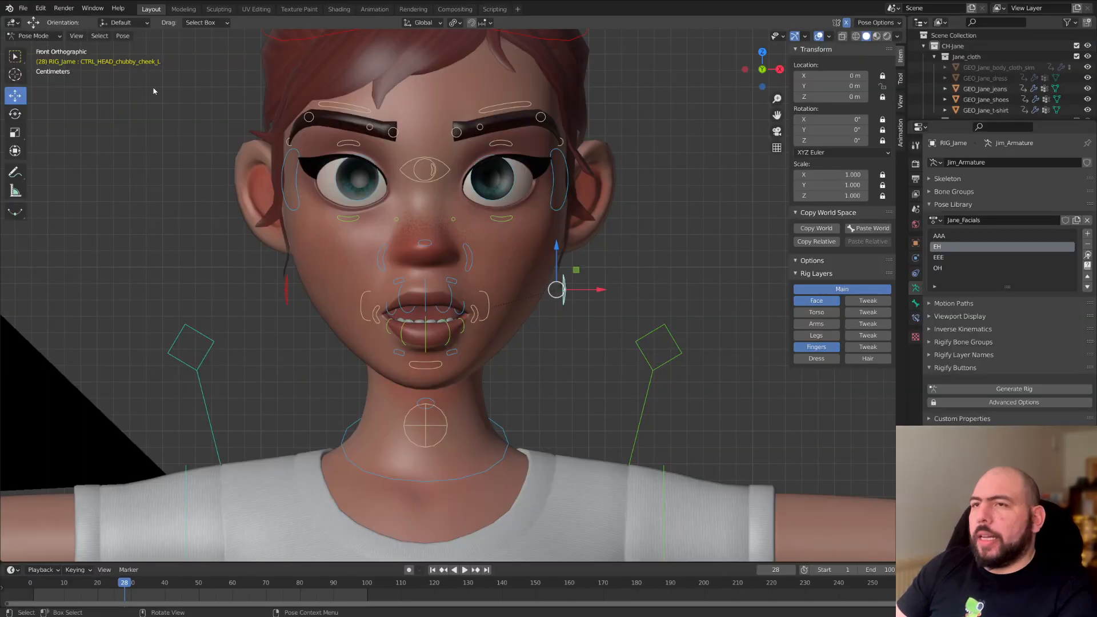
- Install pose_thumbnails-2.2.0.addon.zip from the Blender_Addons folder via Preferences > Add-ons
{"action": "left_click", "coordinate": [40, 8]}
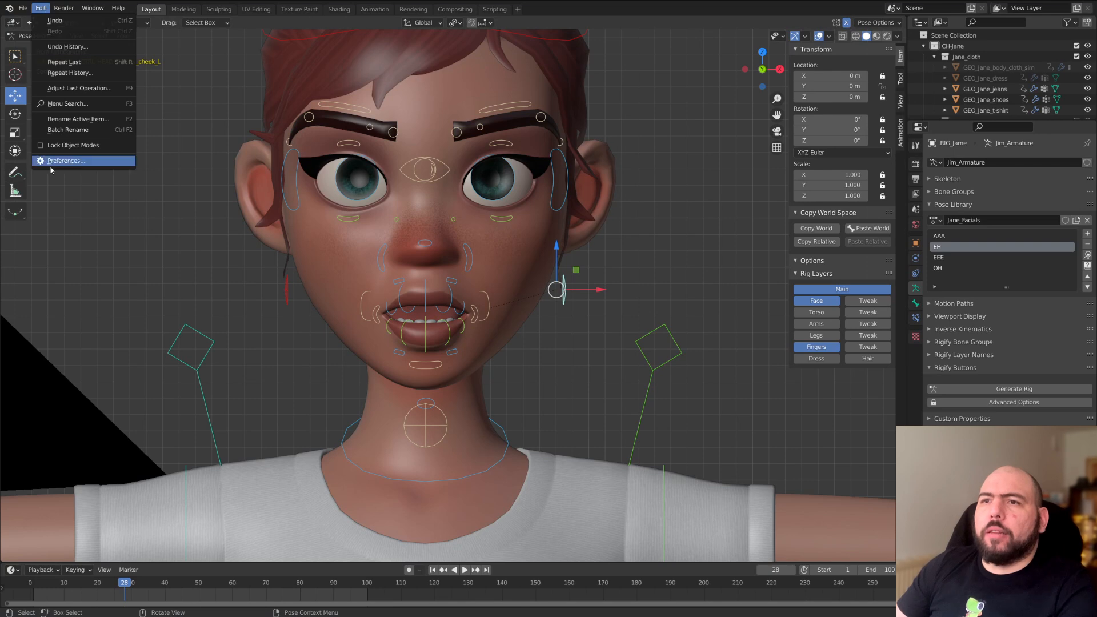
{"action": "left_click", "coordinate": [65, 160]}
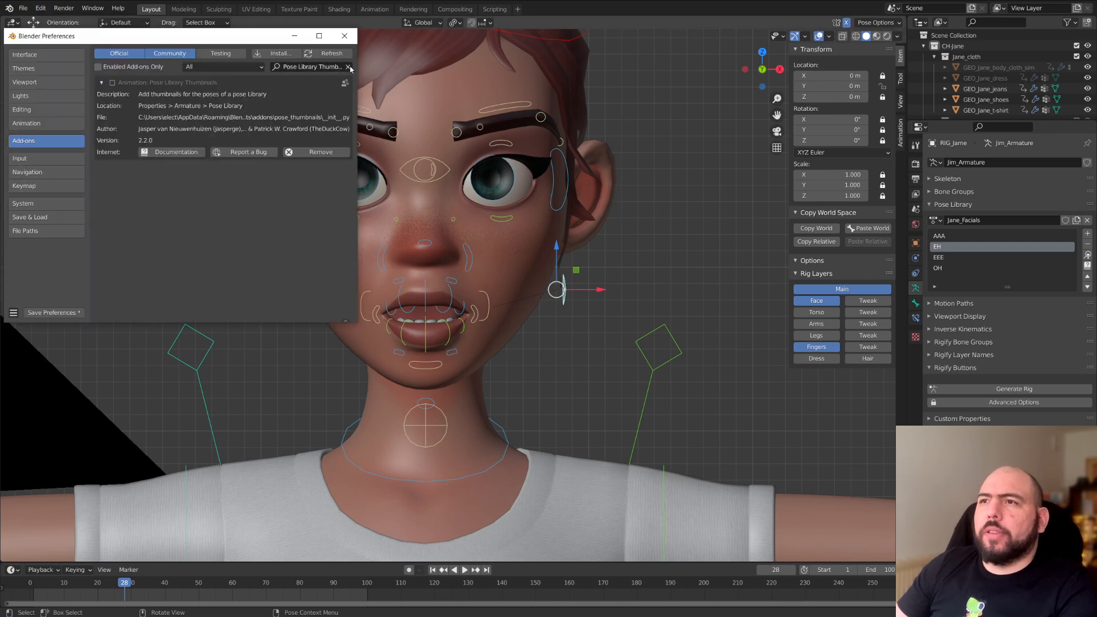
{"action": "left_click", "coordinate": [279, 53]}
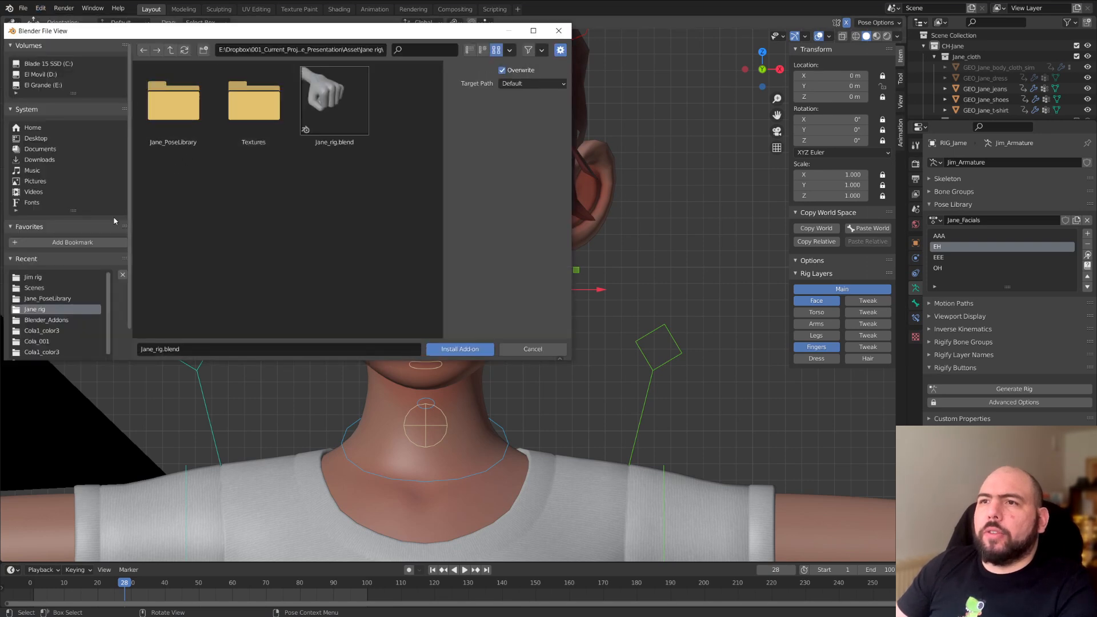
{"action": "left_click", "coordinate": [47, 298]}
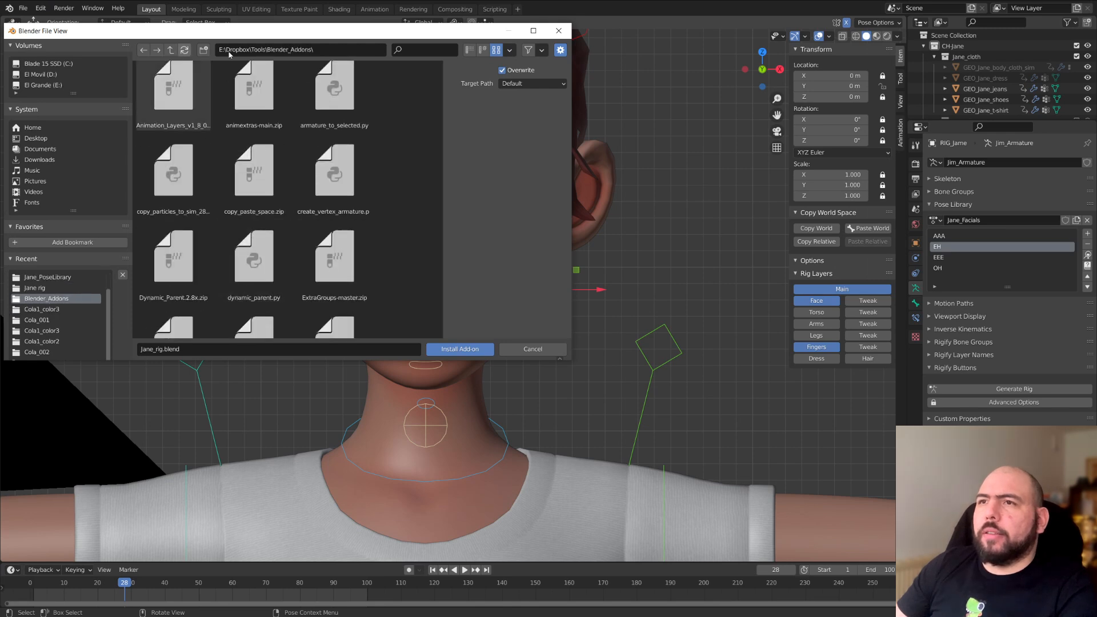
{"action": "left_click", "coordinate": [481, 49]}
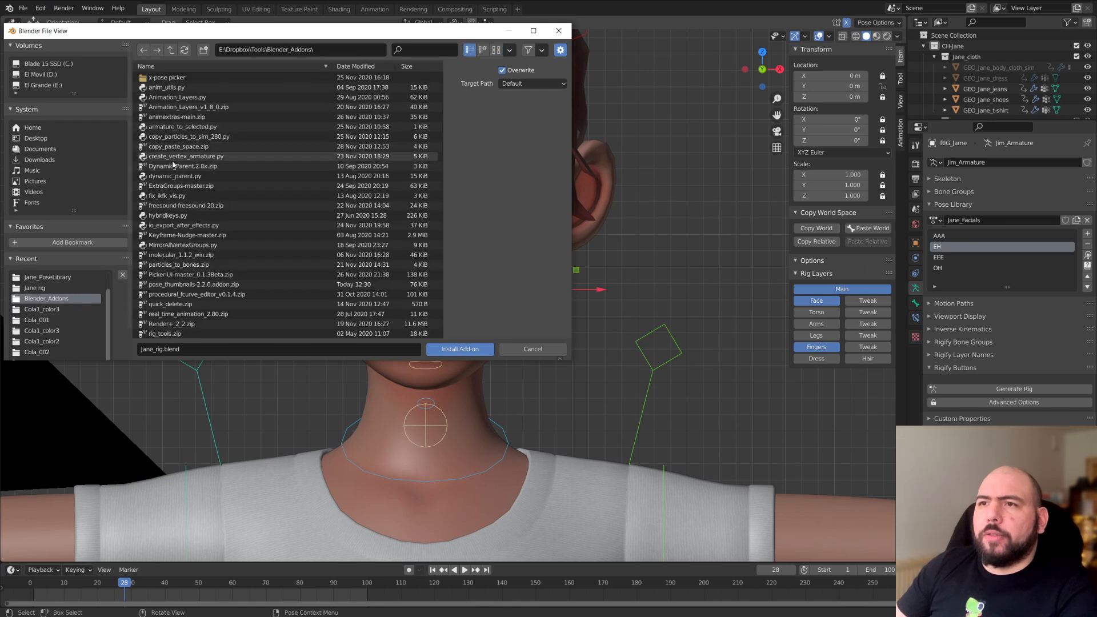
{"action": "scroll", "scroll_direction": "down", "scroll_amount": 3}
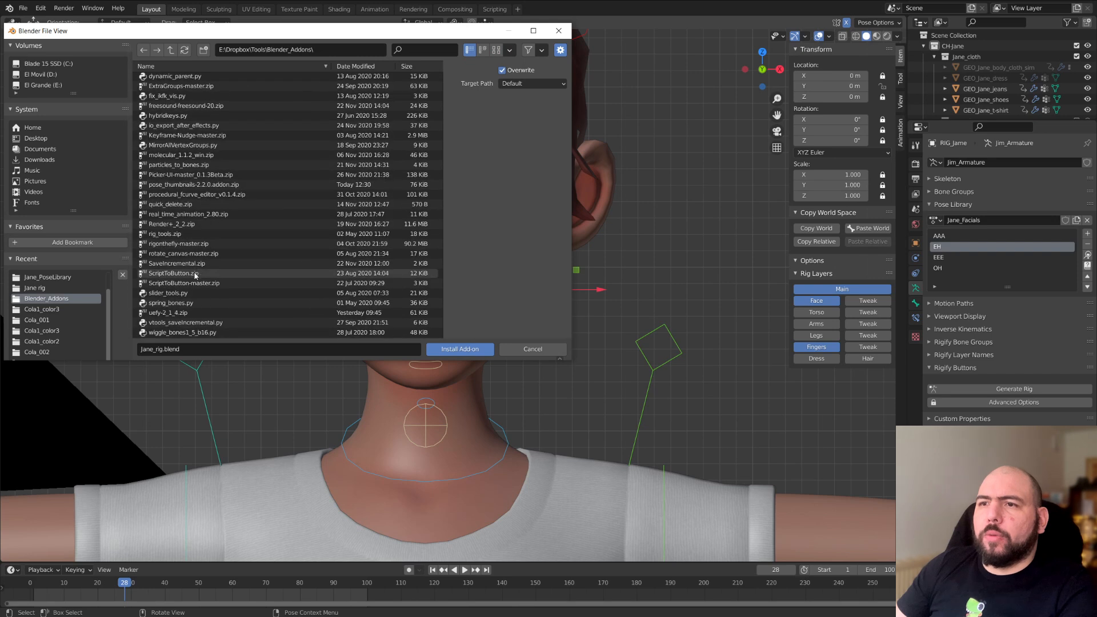
{"action": "left_click", "coordinate": [196, 184]}
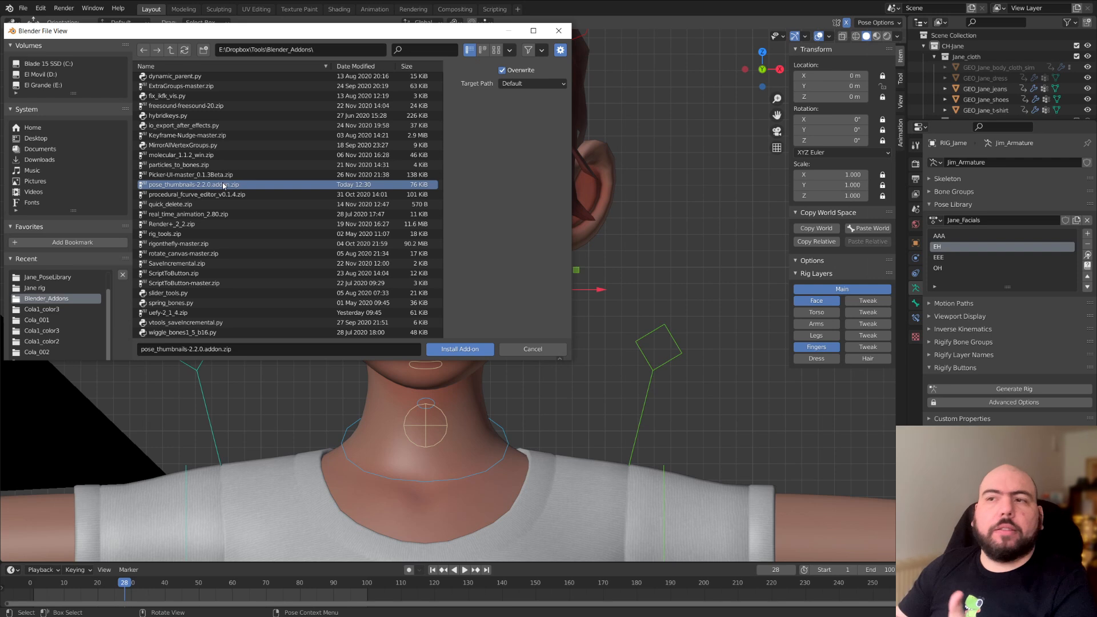
{"action": "mouse_move", "coordinate": [532, 348]}
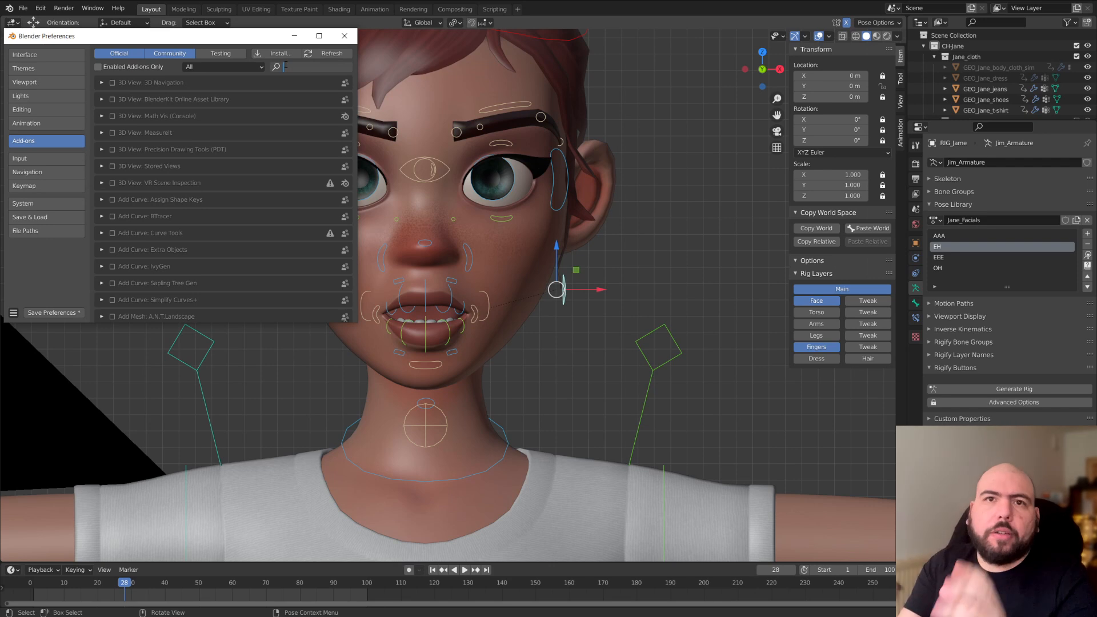
- Enable the Animation: Pose Library Thumbnails add-on and leave Preferences
{"action": "type", "text": "pose"}
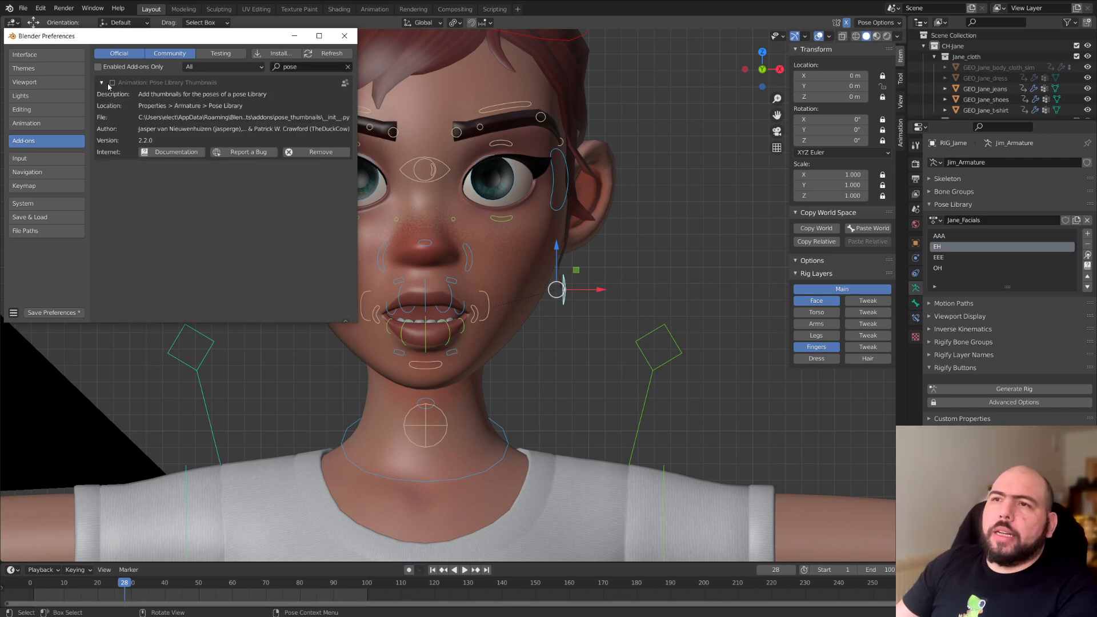
{"action": "left_click", "coordinate": [102, 82]}
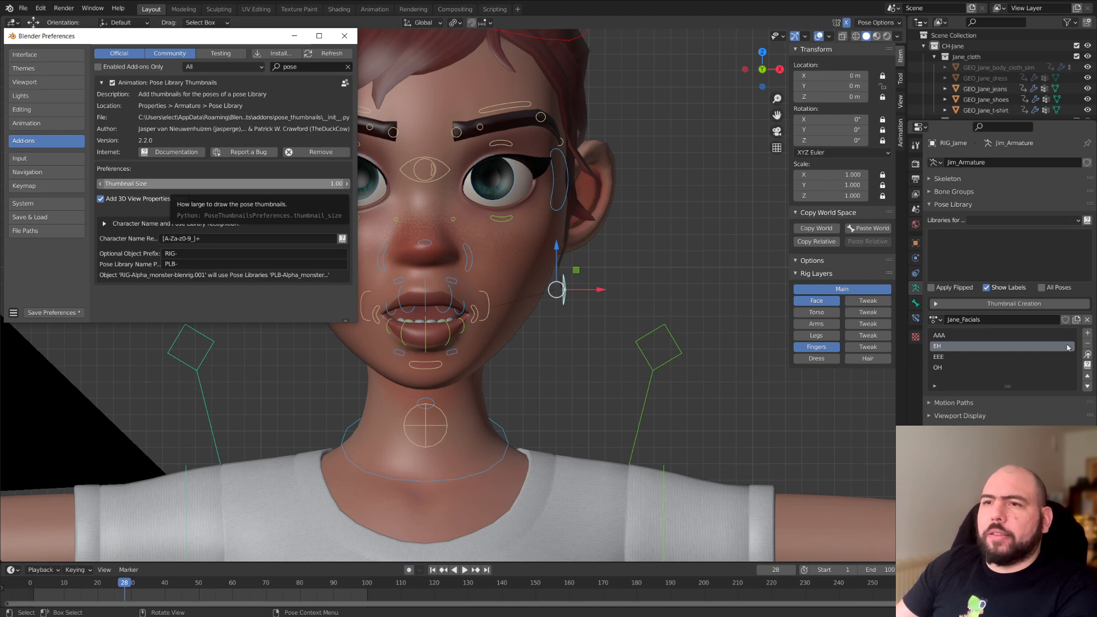
{"action": "mouse_move", "coordinate": [264, 332]}
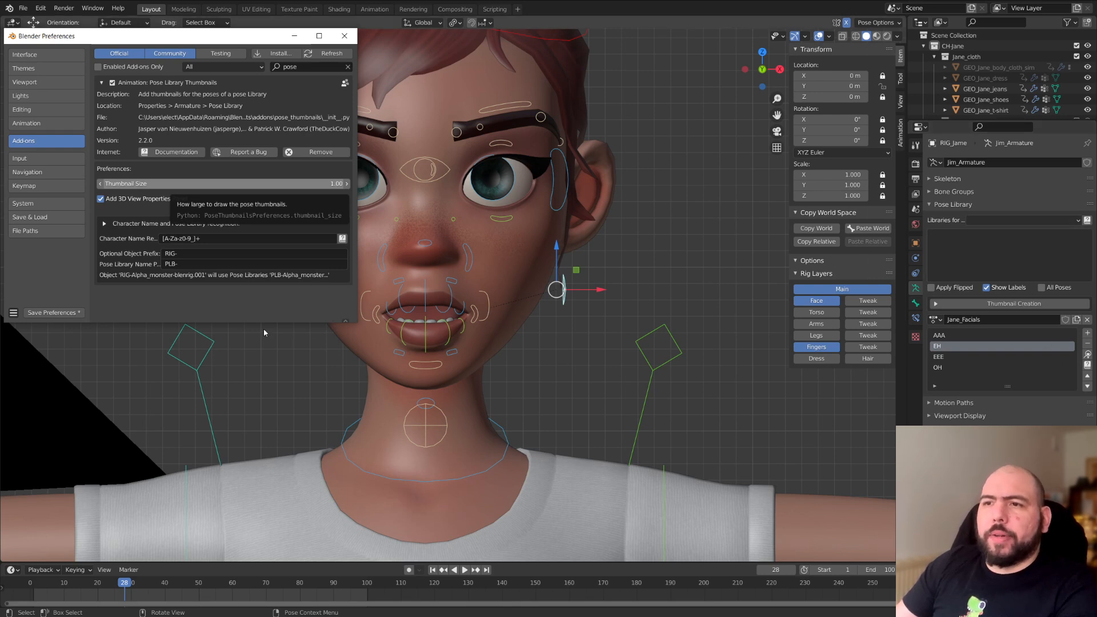
{"action": "mouse_move", "coordinate": [211, 236]}
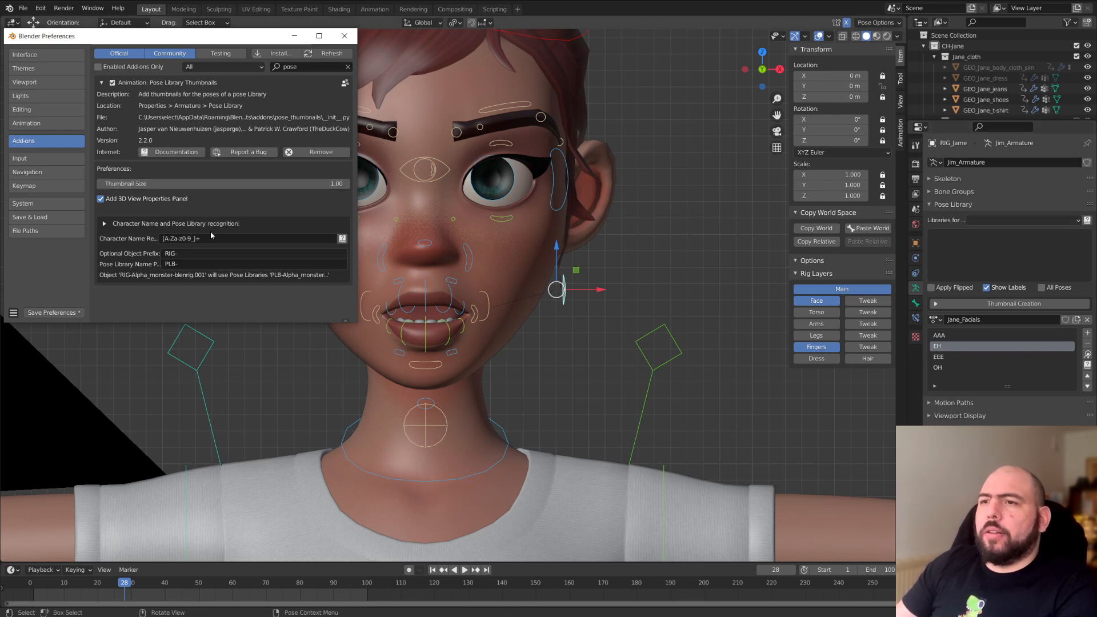
{"action": "mouse_move", "coordinate": [189, 257]}
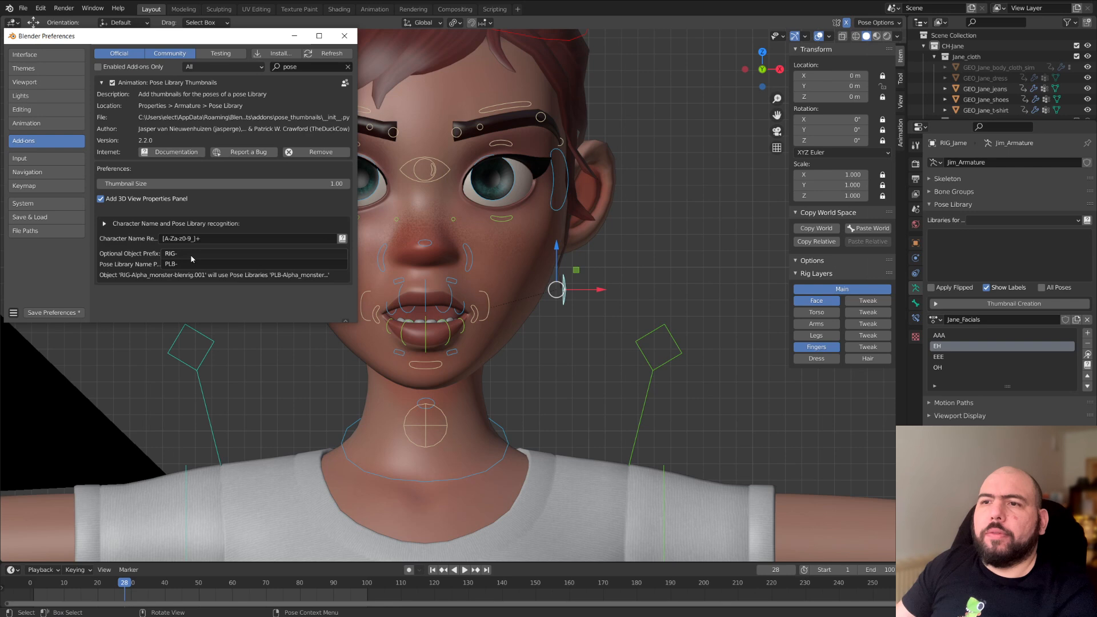
{"action": "left_click", "coordinate": [344, 36]}
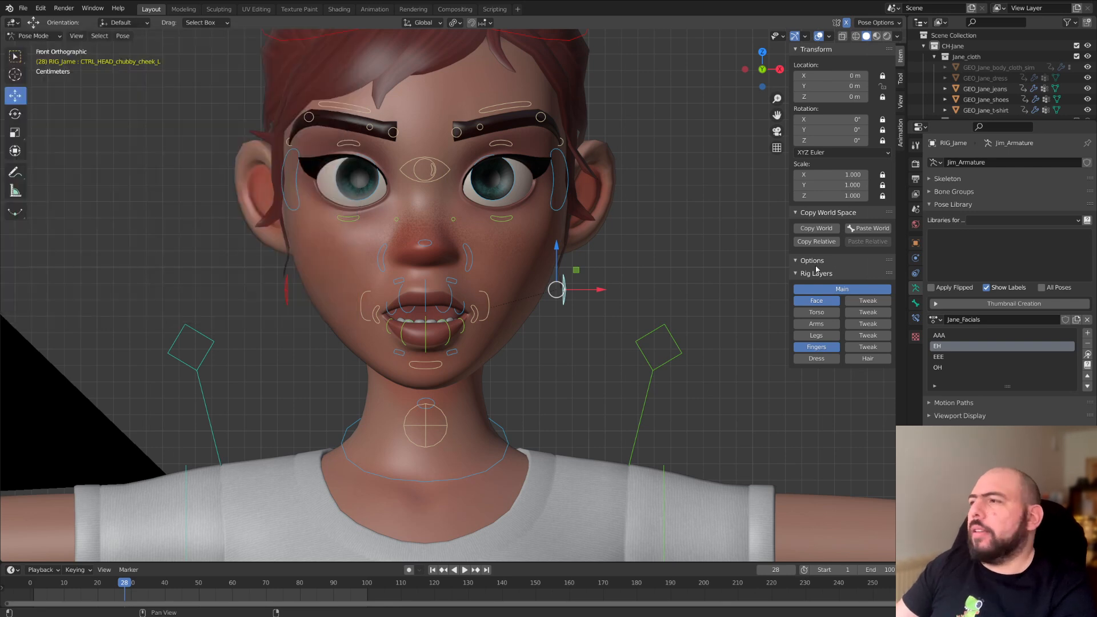
- Set a 512×512 output and move the camera along X to frame Jane's mouth
{"action": "left_click", "coordinate": [1008, 303]}
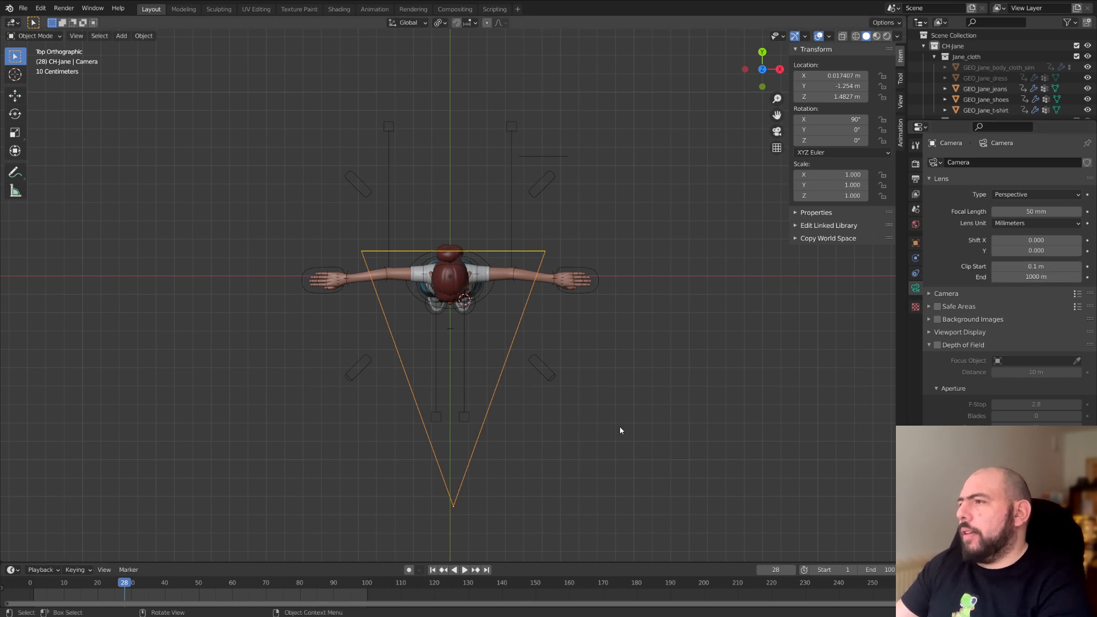
{"action": "key", "text": "g"}
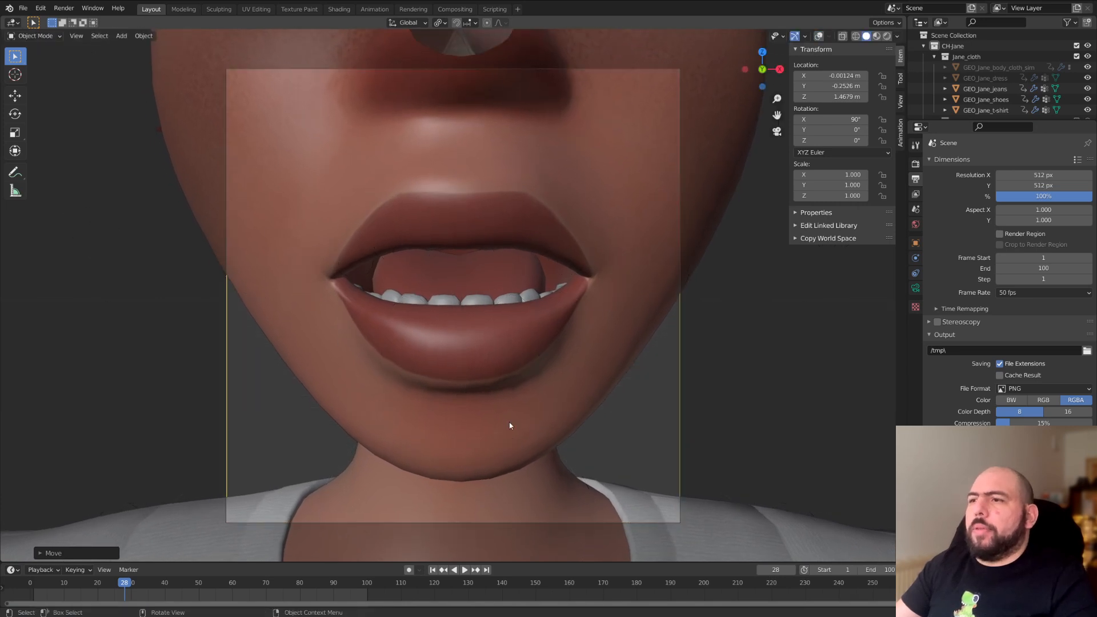
{"action": "key", "text": "g"}
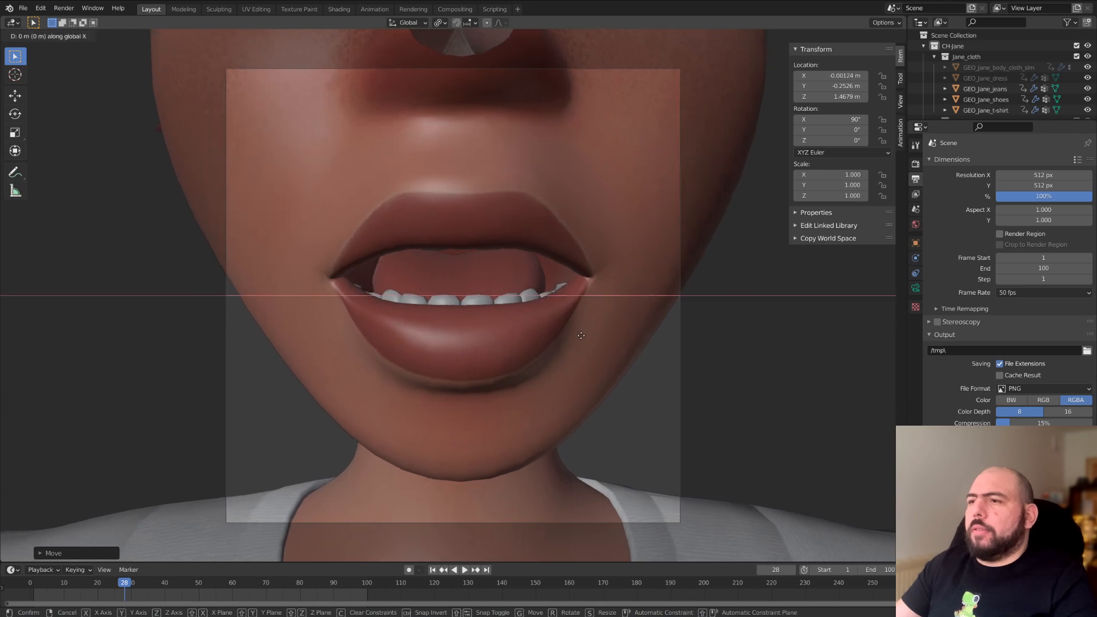
{"action": "left_click", "coordinate": [915, 273]}
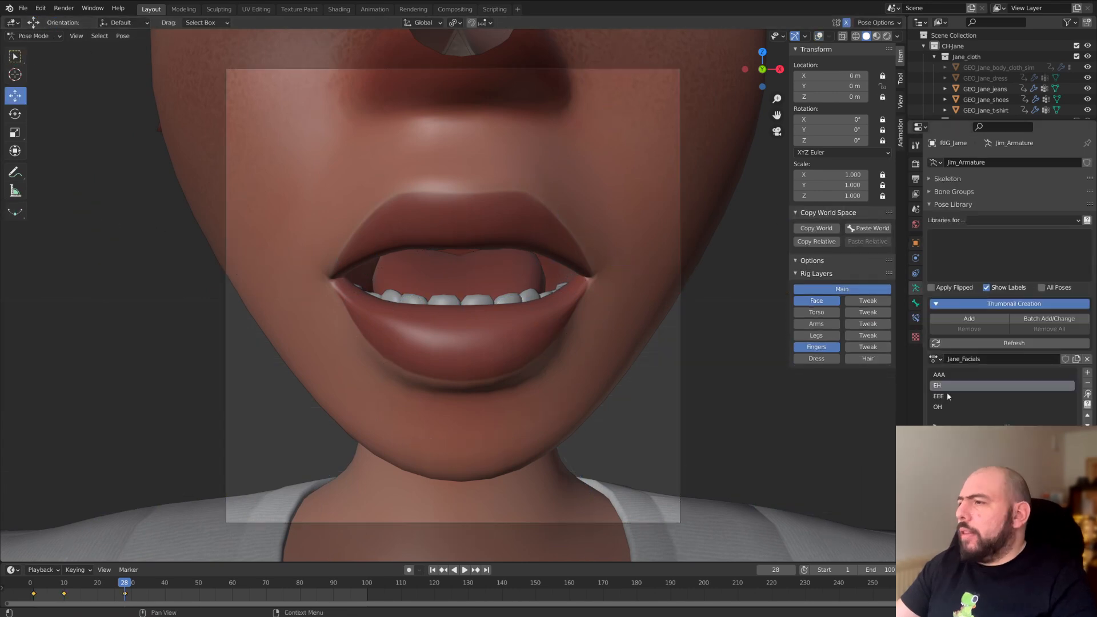
- Apply the AAA pose, viewport-render it and save it as AAA.png in Jane_PoseLibrary
{"action": "left_click", "coordinate": [979, 375]}
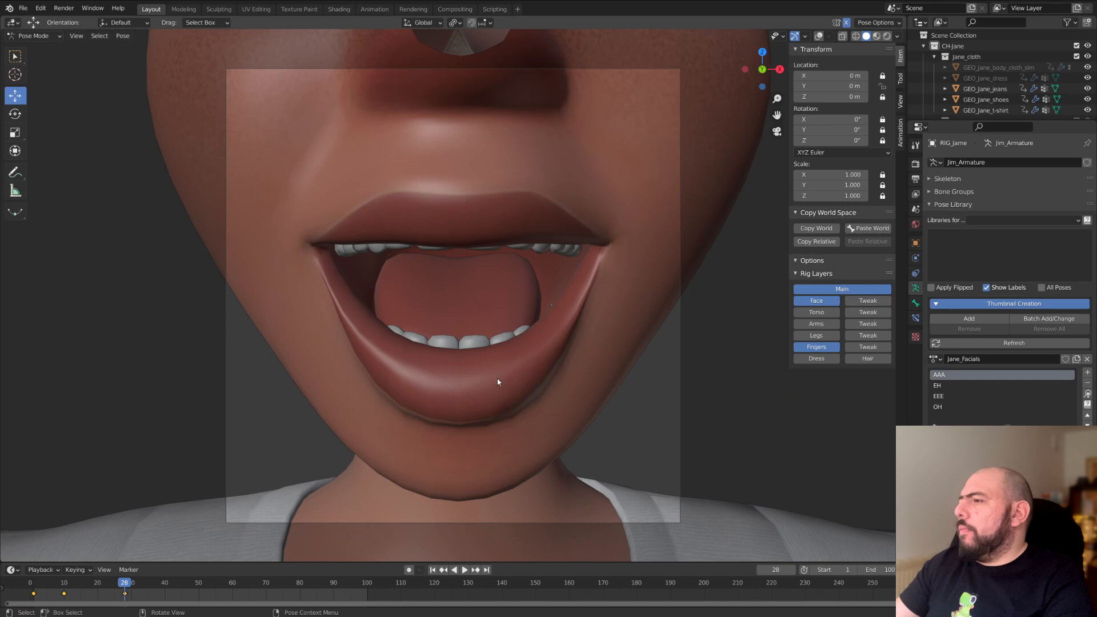
{"action": "mouse_move", "coordinate": [111, 257]}
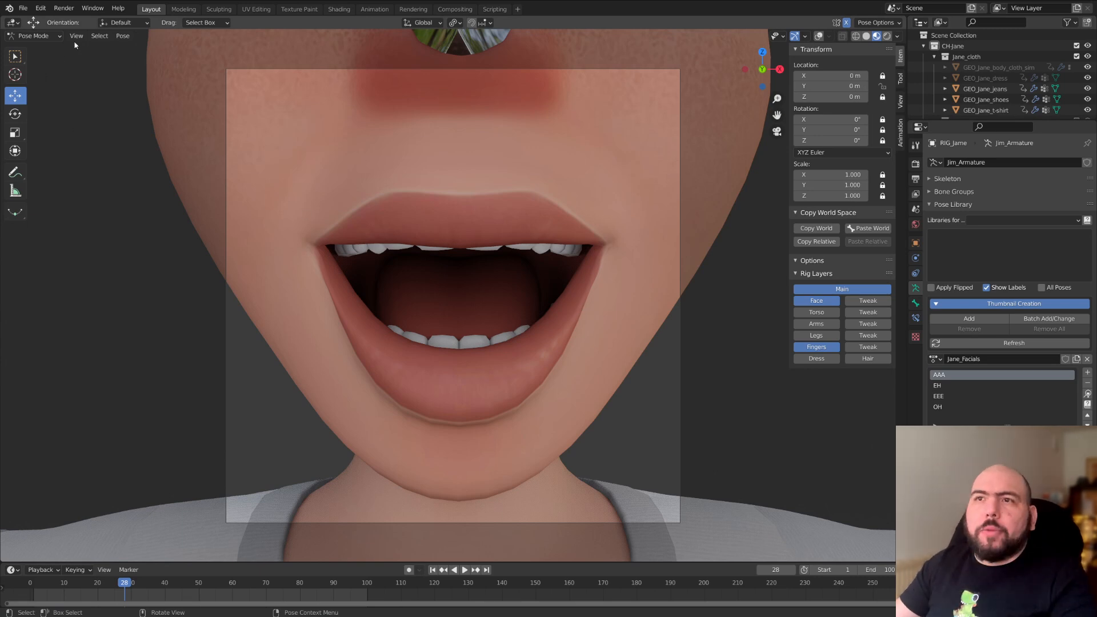
{"action": "left_click", "coordinate": [76, 35]}
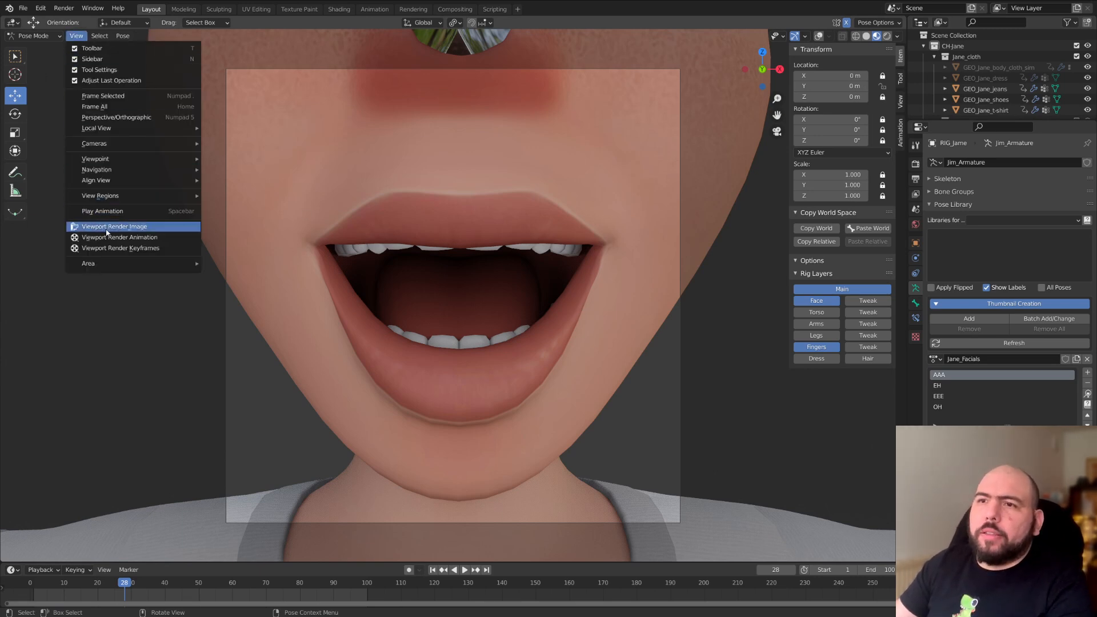
{"action": "left_click", "coordinate": [114, 226]}
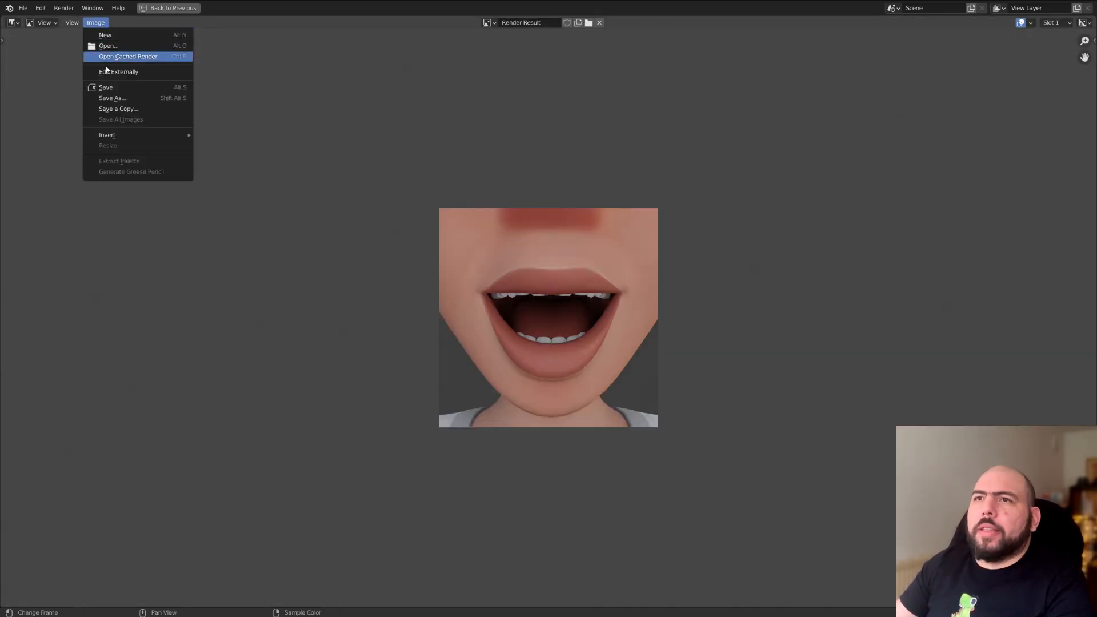
{"action": "left_click", "coordinate": [112, 98]}
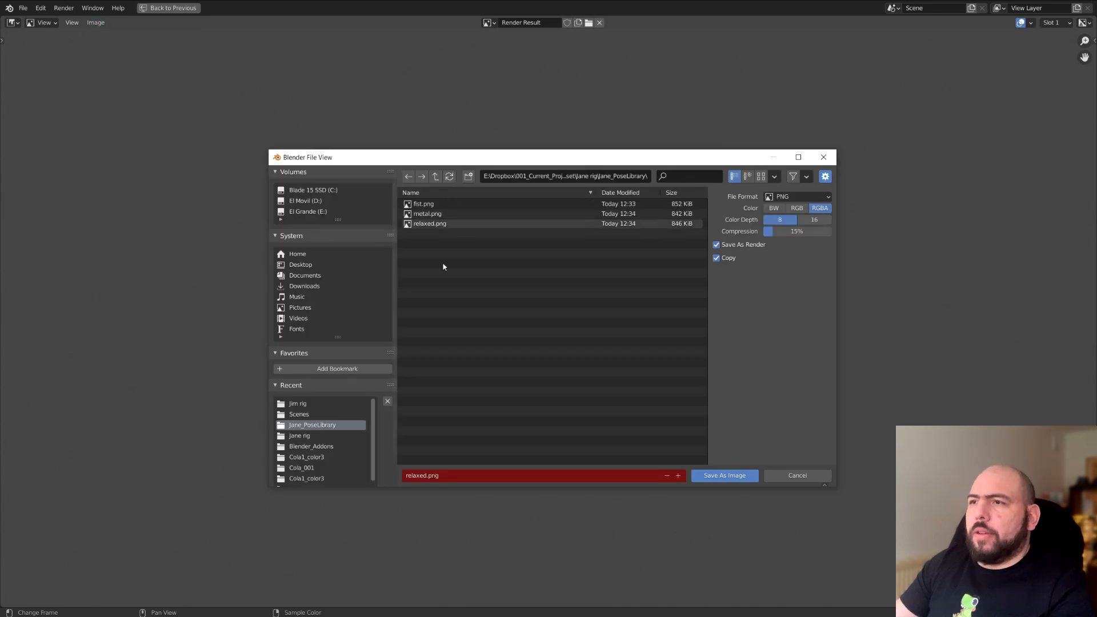
{"action": "mouse_move", "coordinate": [435, 476]}
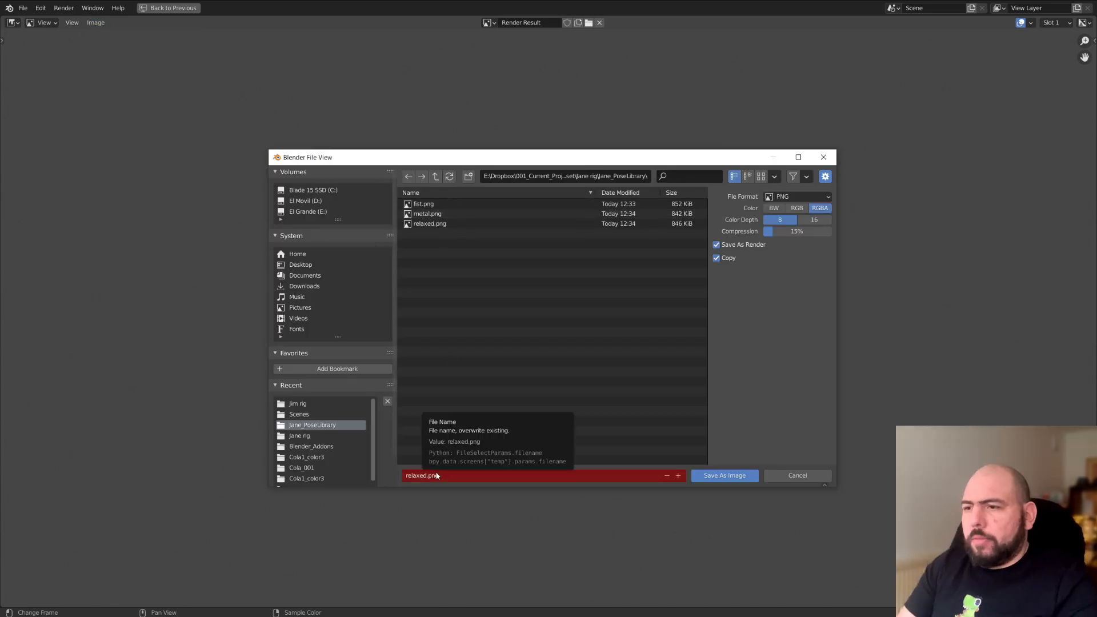
{"action": "type", "text": "AAA.png"}
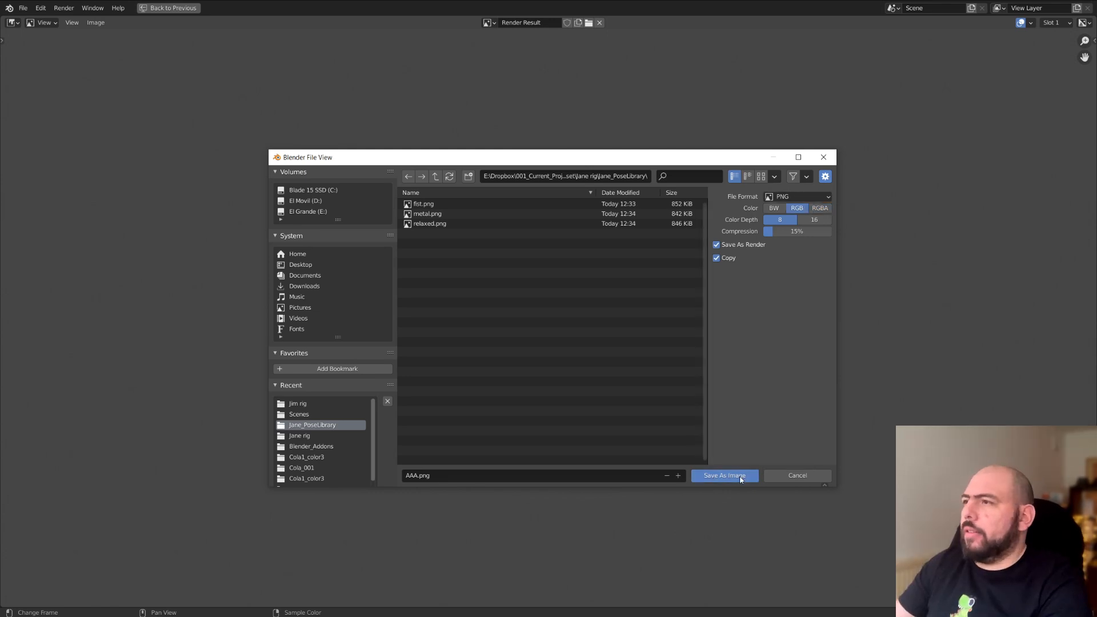
{"action": "left_click", "coordinate": [725, 475]}
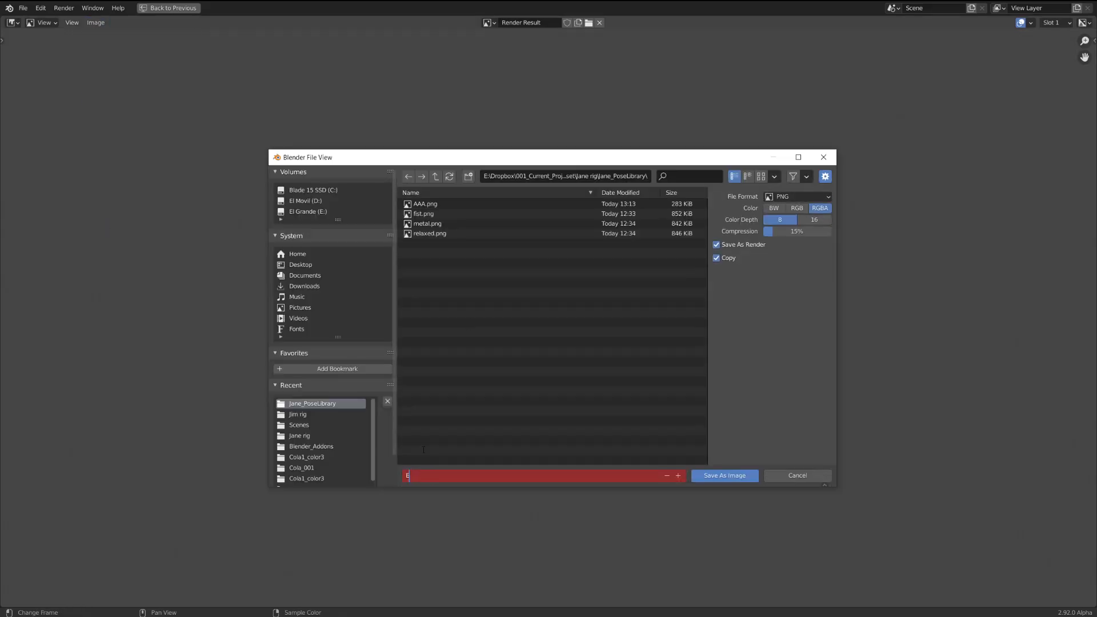
- Save the EH and EEE renders as EH.png and EEE.png and return to the 3D scene
{"action": "left_click", "coordinate": [797, 476]}
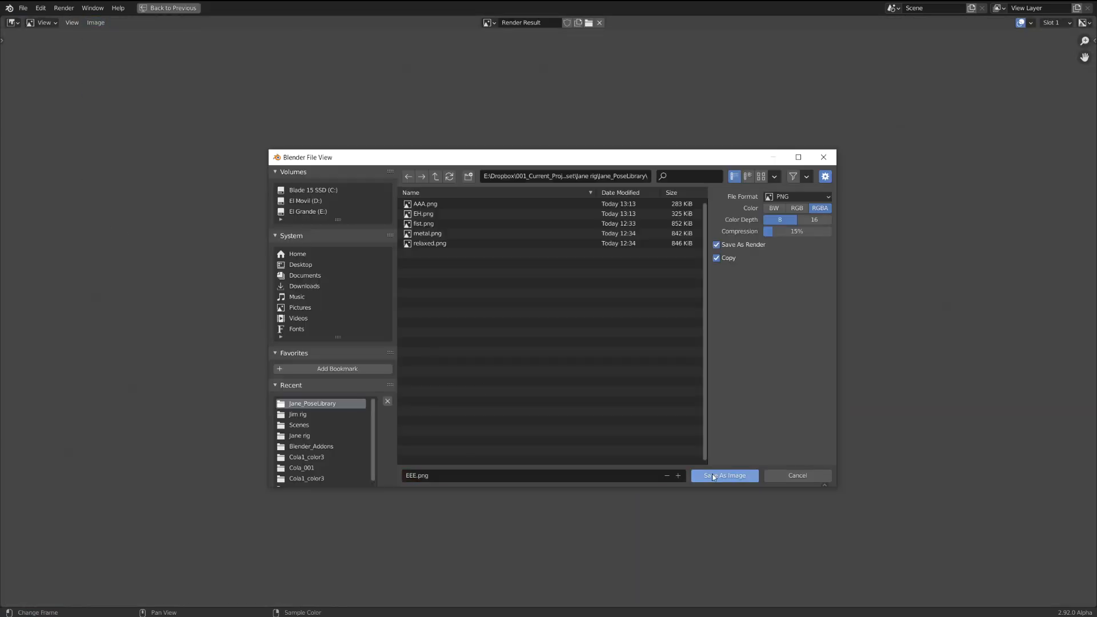
{"action": "left_click", "coordinate": [724, 475]}
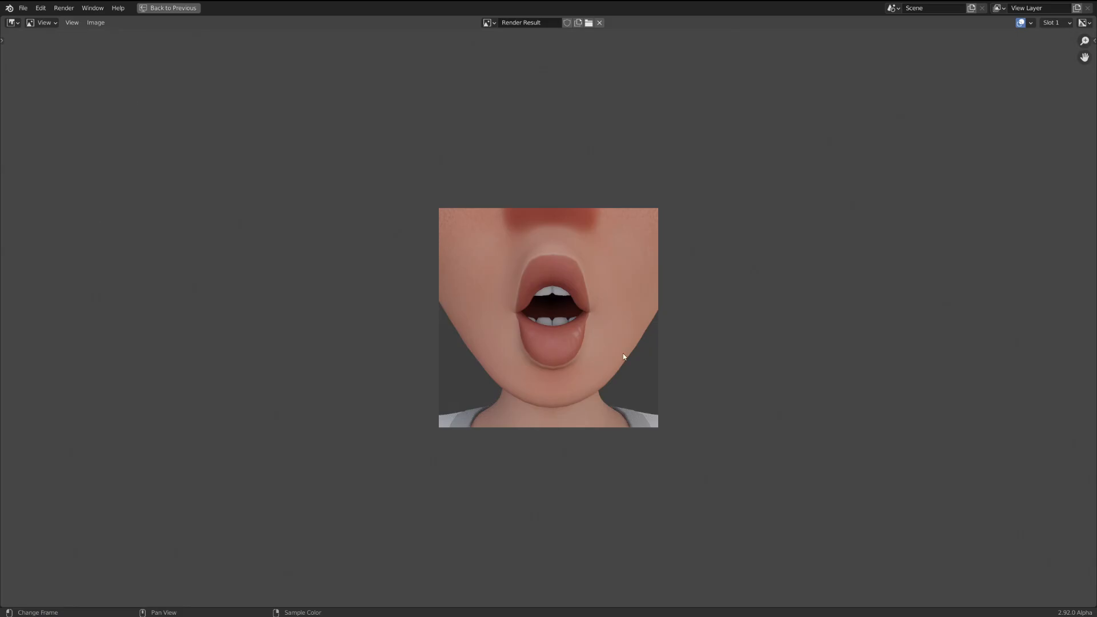
{"action": "left_click", "coordinate": [169, 8]}
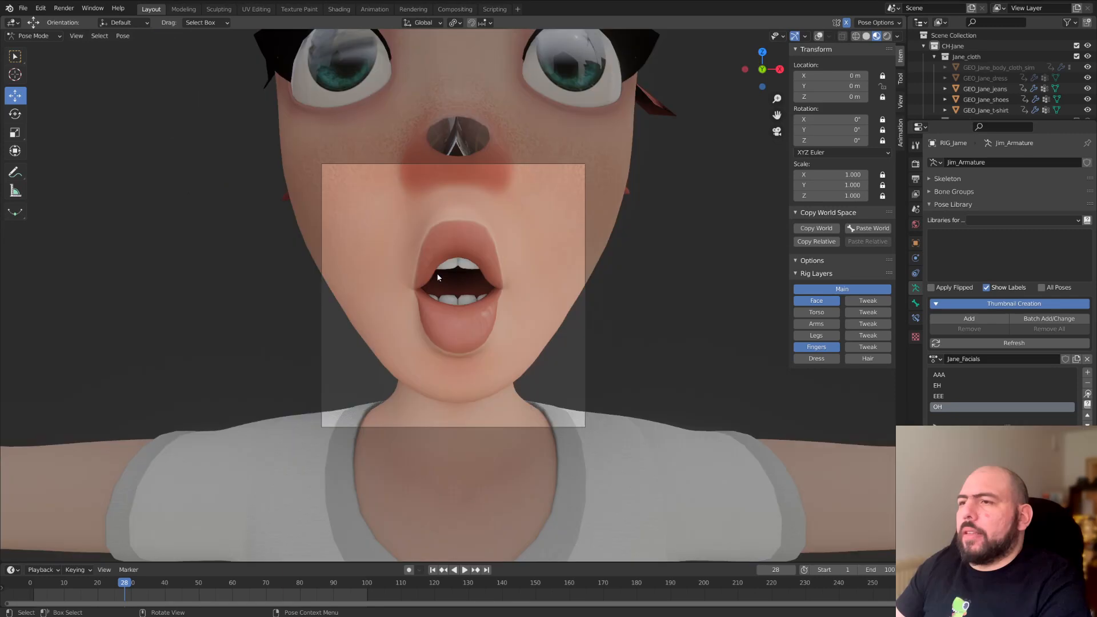
- Add the mouth PNGs from Jane_PoseLibrary as thumbnails for the Jane_Facials poses
{"action": "scroll", "scroll_direction": "down", "scroll_amount": 3}
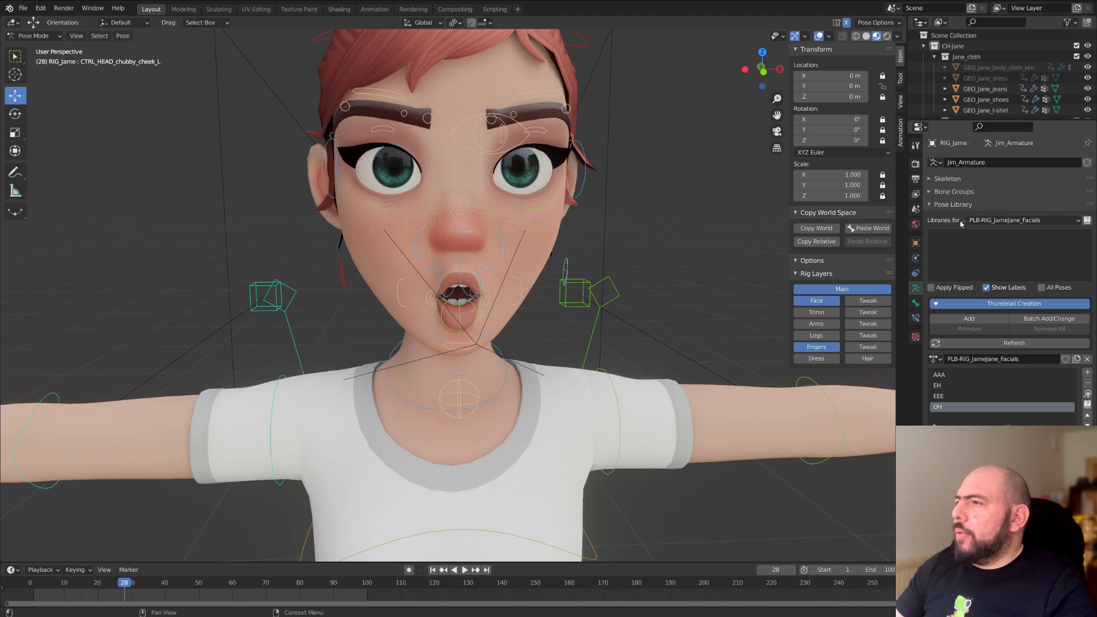
{"action": "left_click", "coordinate": [1006, 219]}
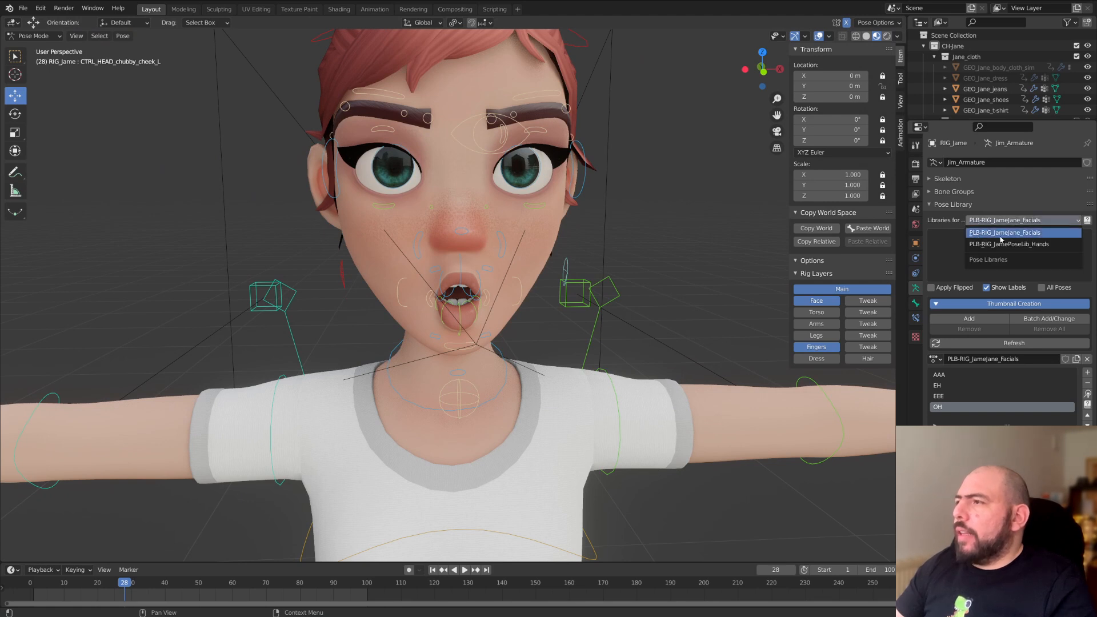
{"action": "mouse_move", "coordinate": [996, 235]}
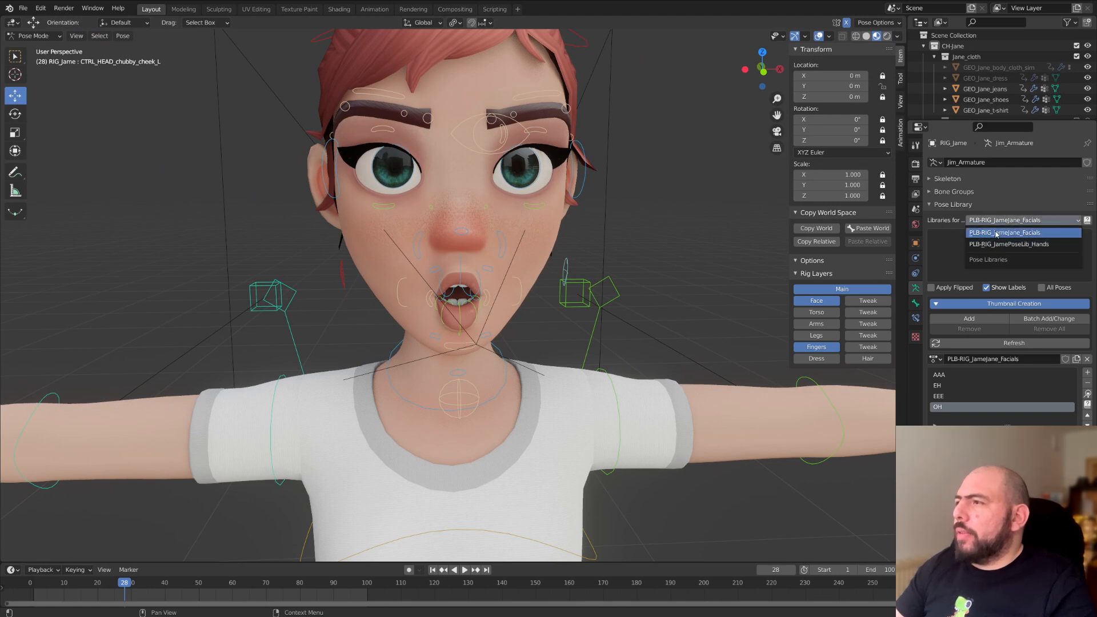
{"action": "left_click", "coordinate": [1004, 232]}
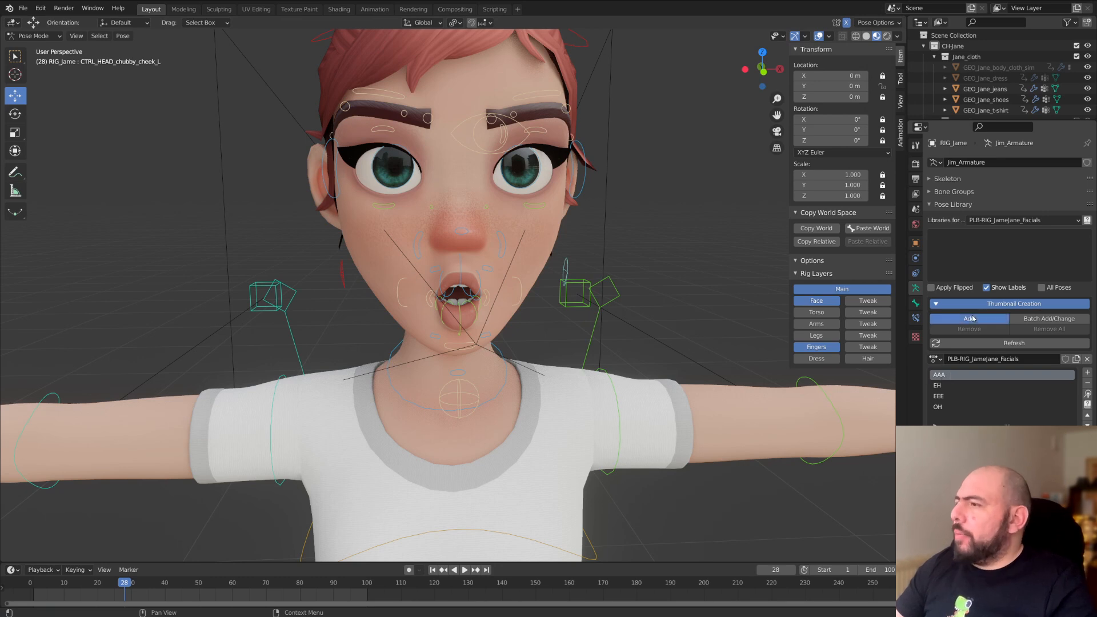
{"action": "left_click", "coordinate": [968, 319]}
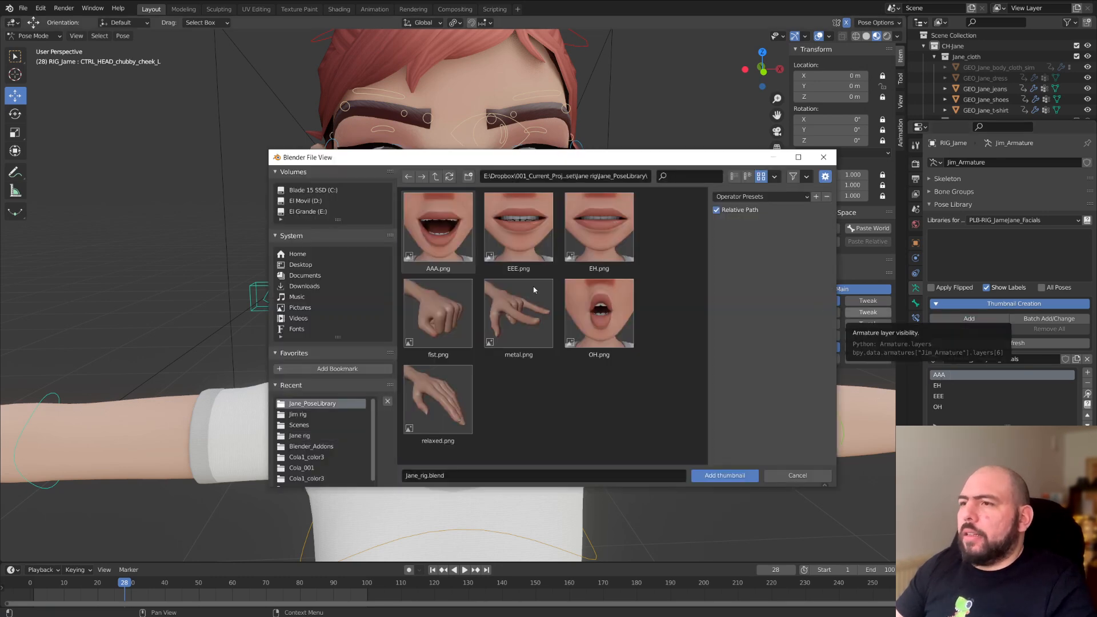
{"action": "left_click", "coordinate": [724, 476]}
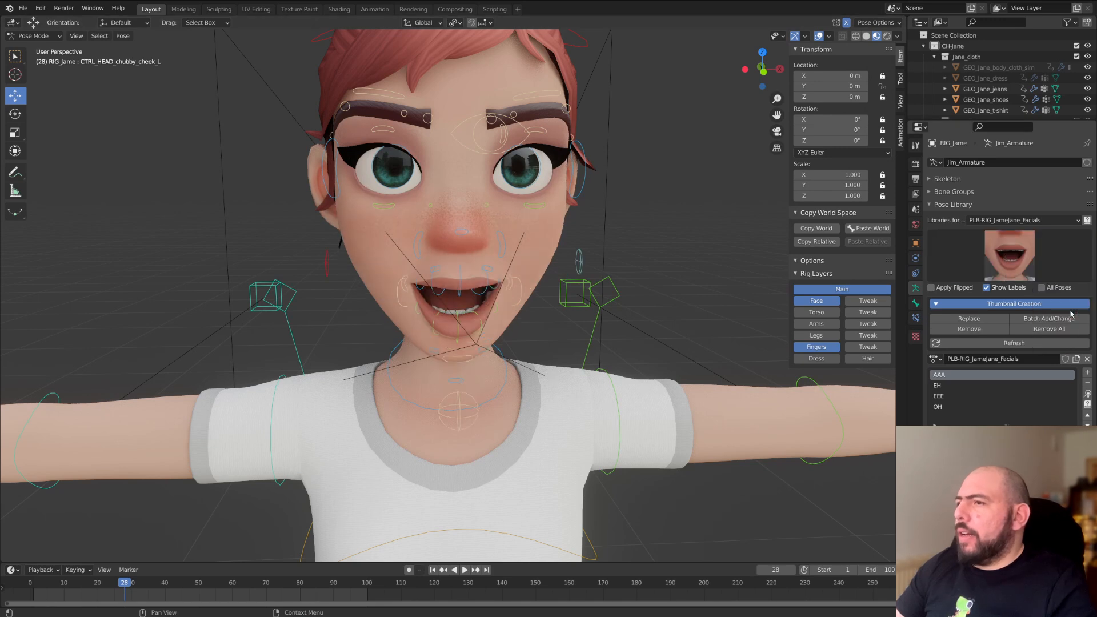
{"action": "left_click", "coordinate": [967, 318]}
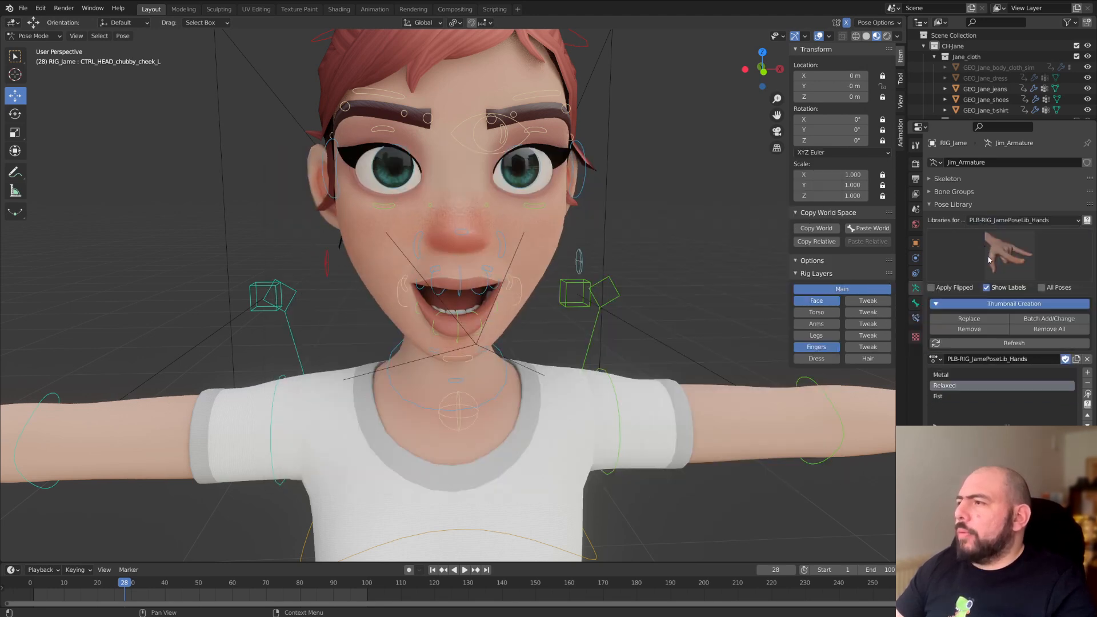
- Apply the Fist hand pose and a mouth shape from their thumbnail grids
{"action": "scroll", "scroll_direction": "down", "scroll_amount": 3}
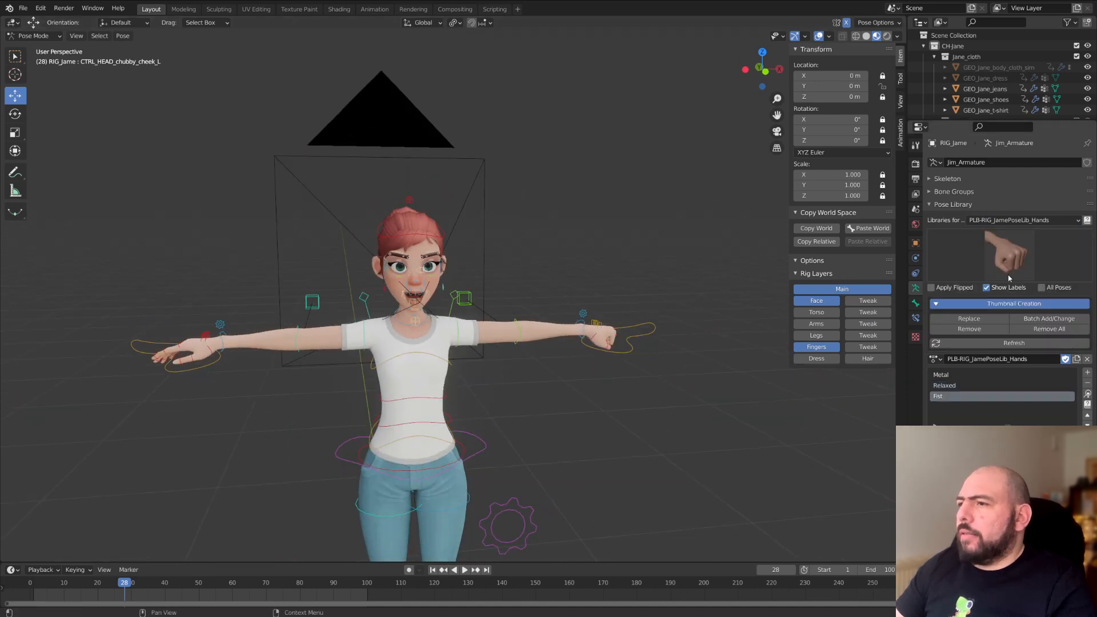
{"action": "left_click", "coordinate": [1013, 303]}
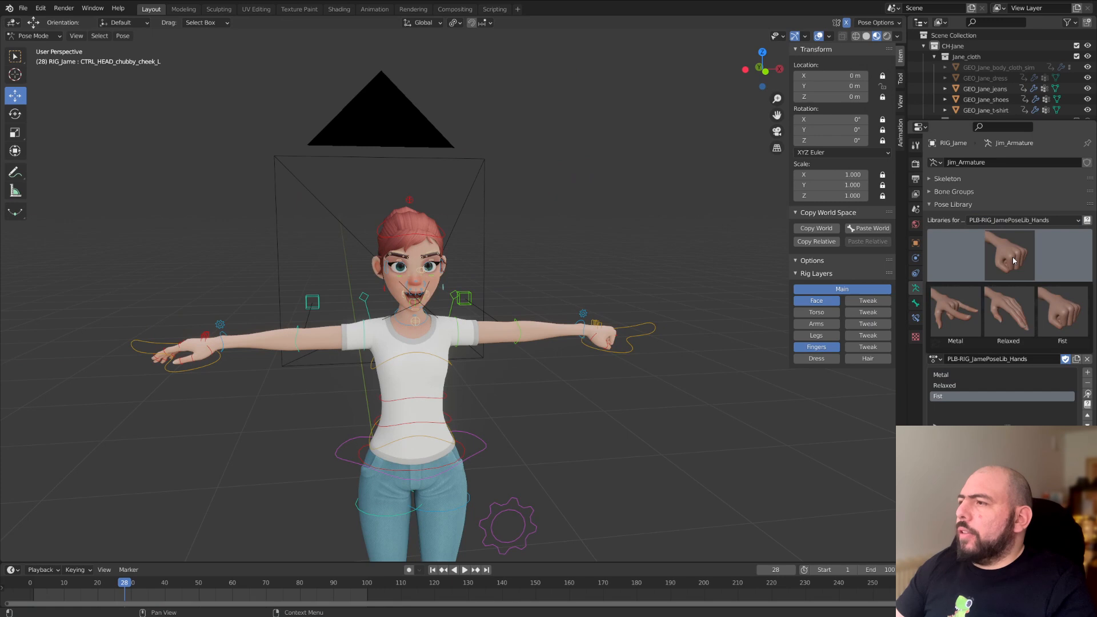
{"action": "left_click", "coordinate": [1008, 254]}
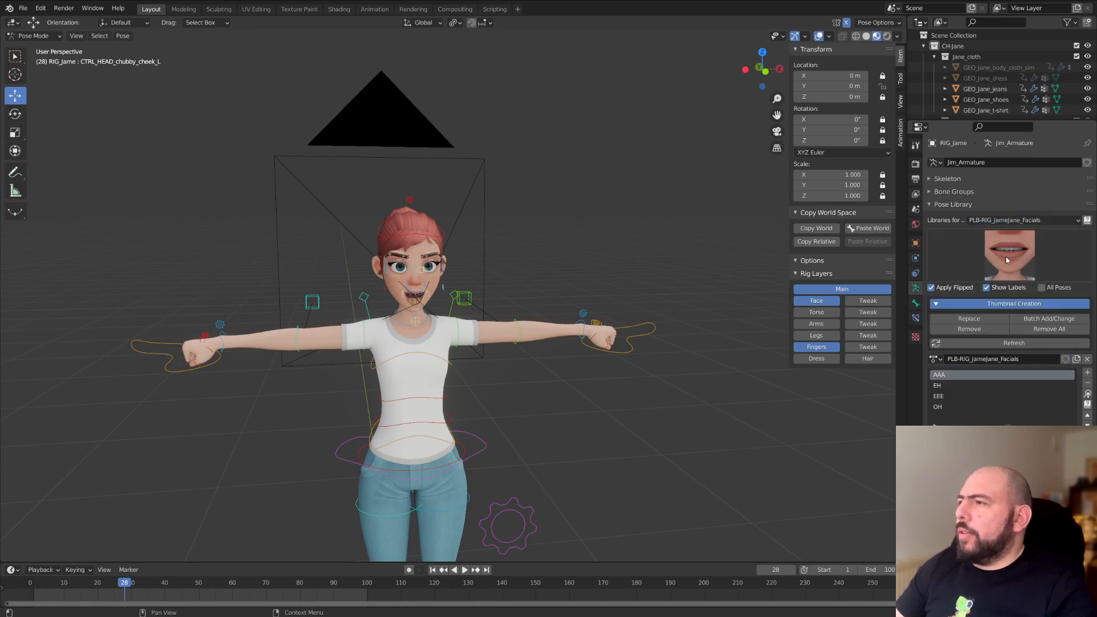
{"action": "left_click", "coordinate": [937, 397]}
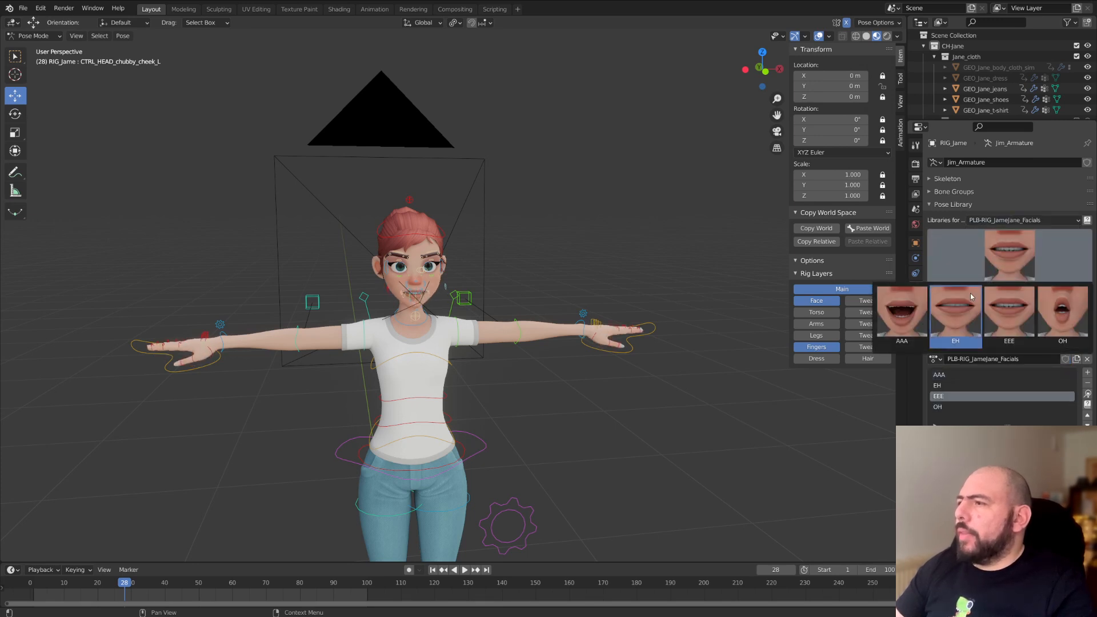
{"action": "left_click", "coordinate": [1008, 220]}
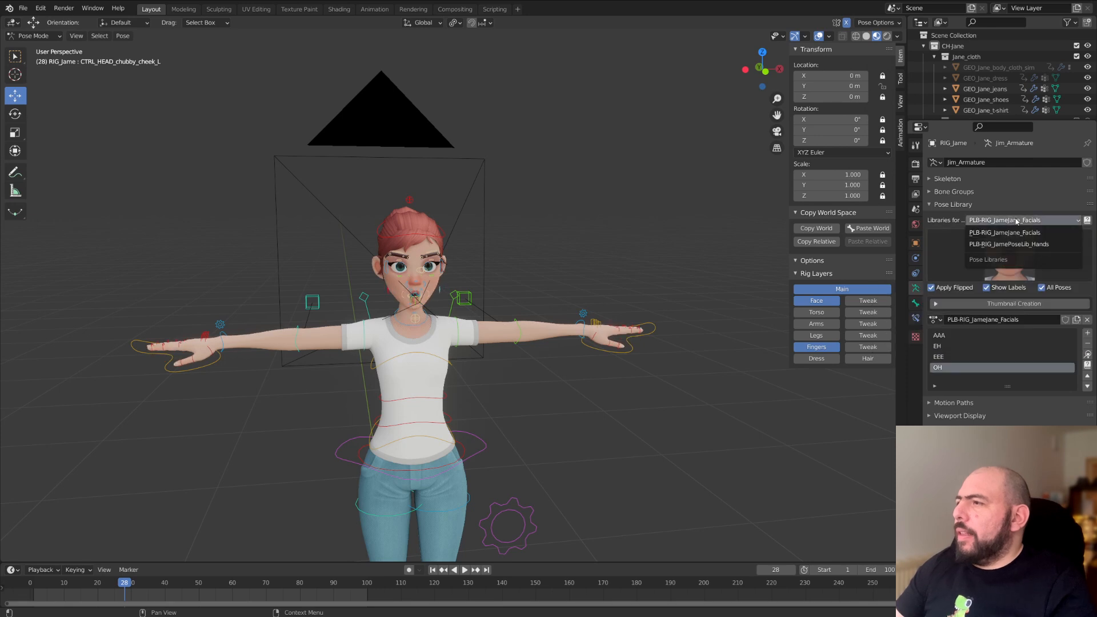
- Switch between the facial and hand libraries and leave Jane's hands in the Fist pose
{"action": "left_click", "coordinate": [1009, 243]}
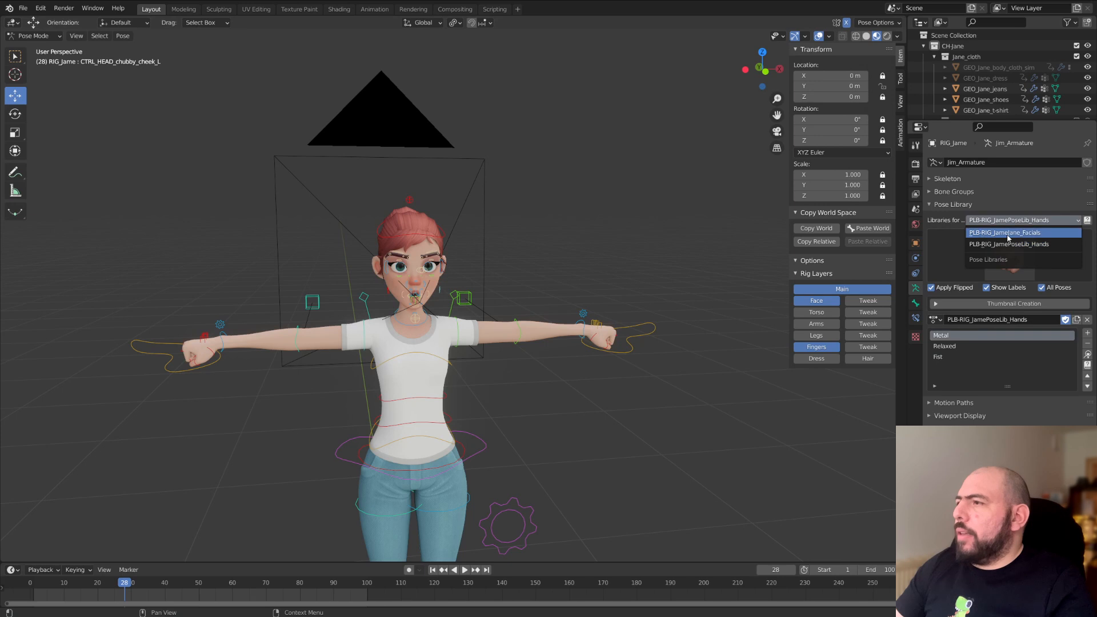
{"action": "left_click", "coordinate": [1005, 232]}
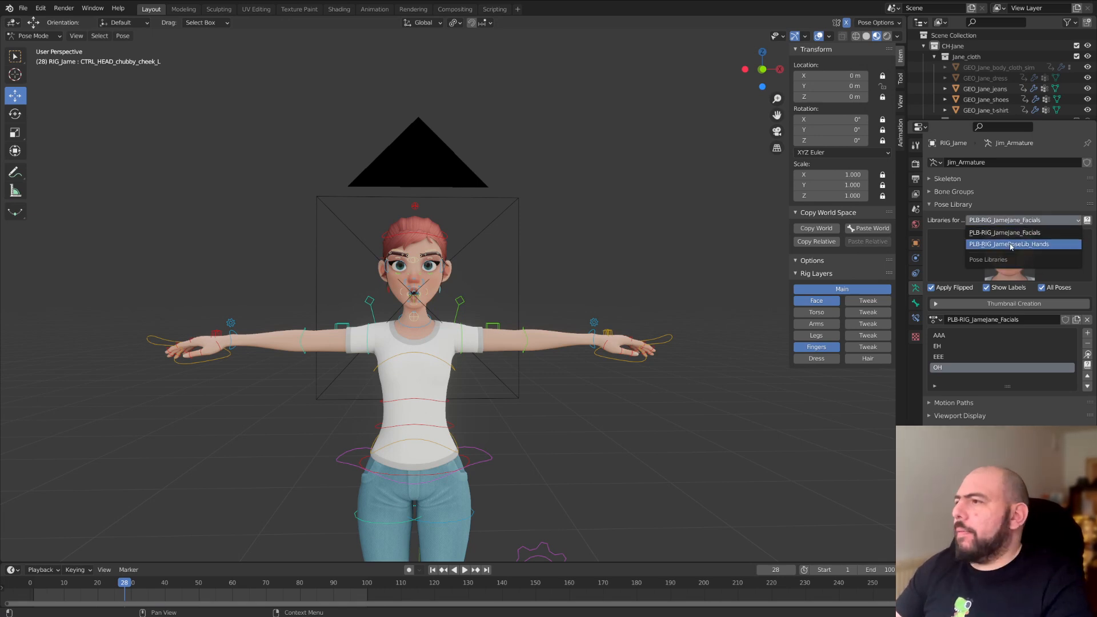
{"action": "left_click", "coordinate": [1009, 244]}
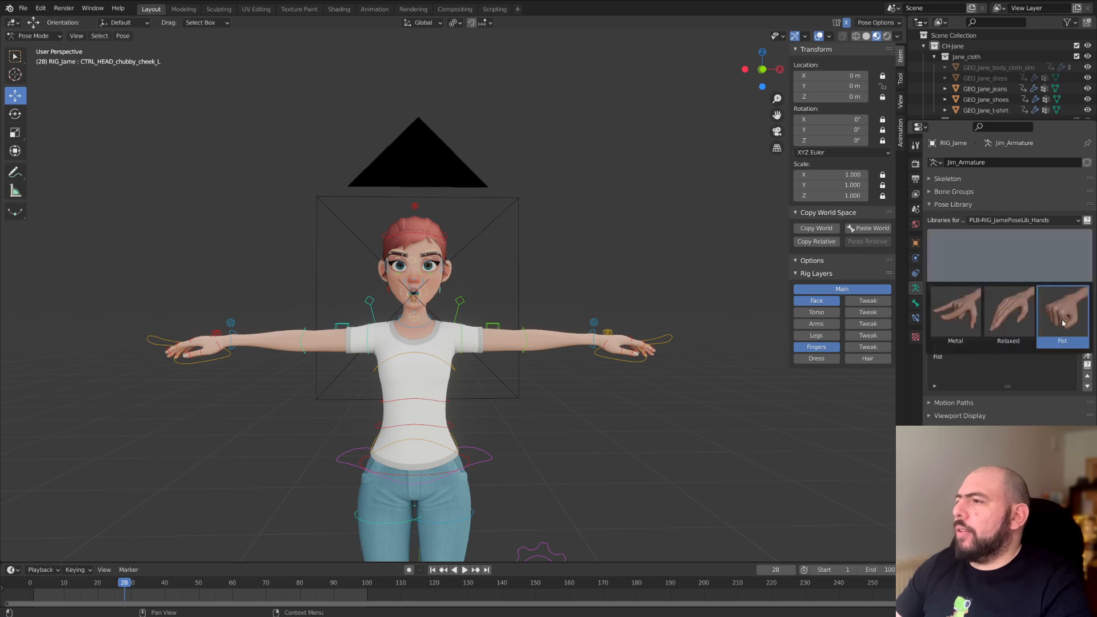
{"action": "left_click", "coordinate": [1062, 311]}
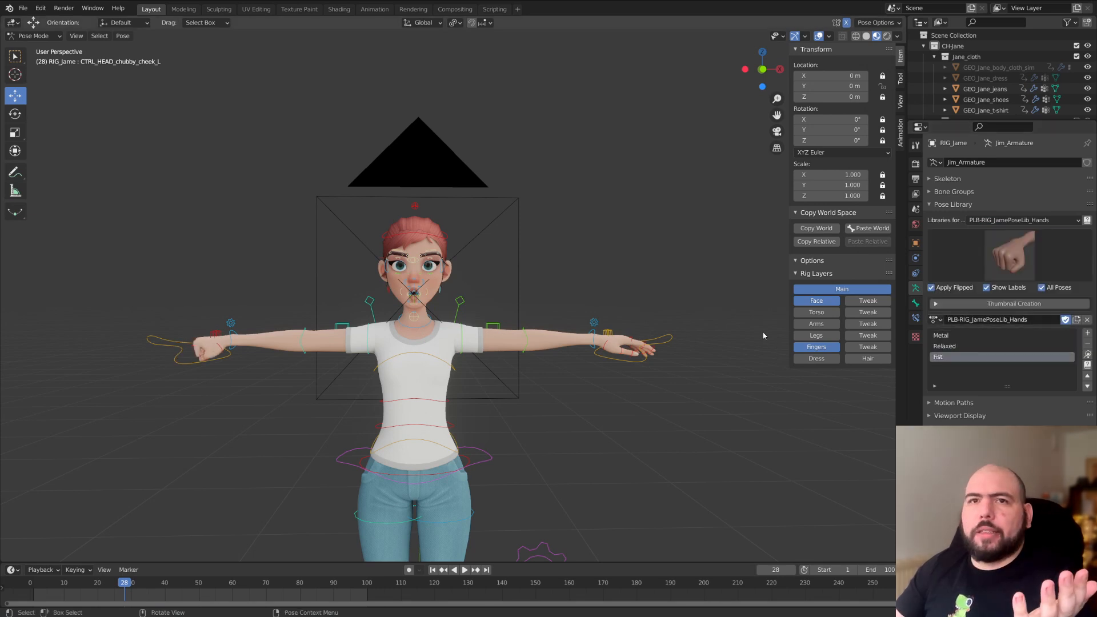
{"action": "mouse_move", "coordinate": [336, 324]}
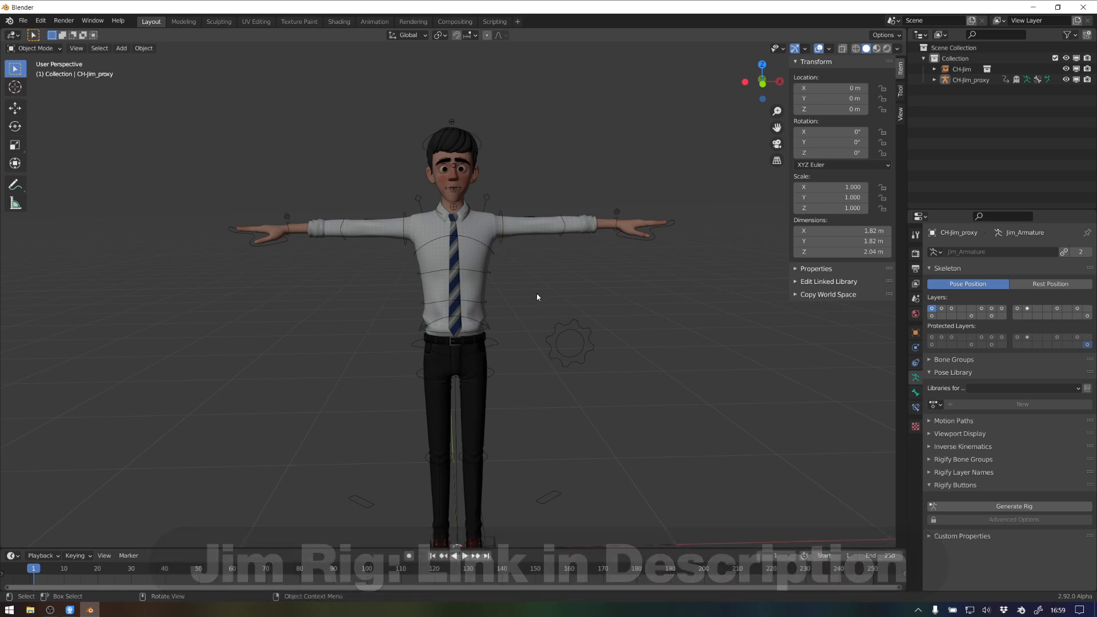
- Link the PLB-RIG_JanePoseLib_Hands action from jane_rig.blend into the Jim rig scene
{"action": "left_click", "coordinate": [33, 48]}
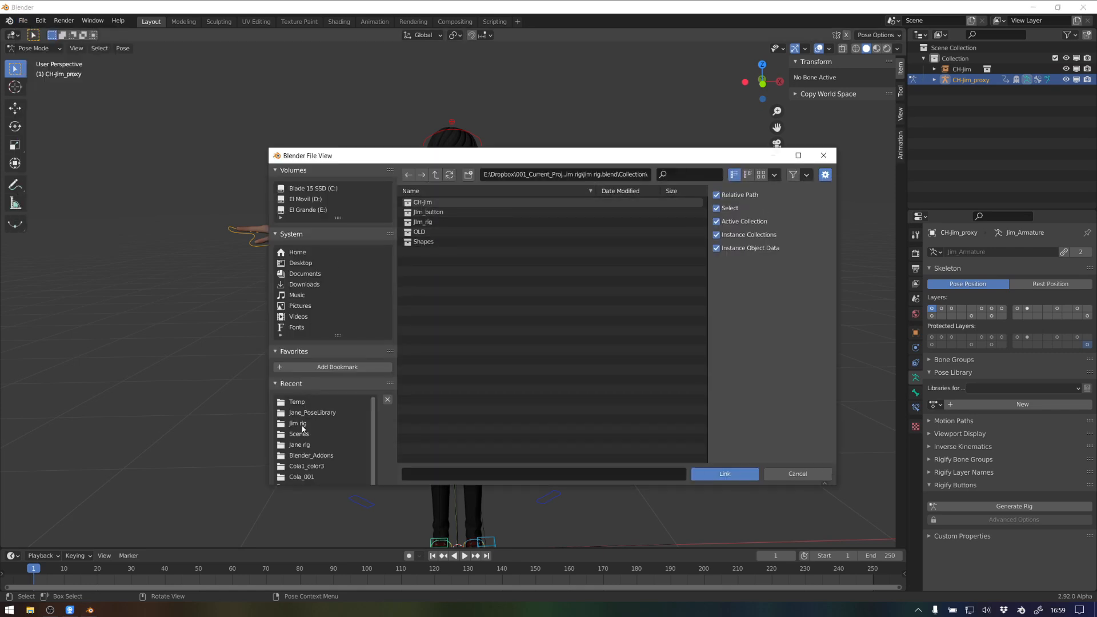
{"action": "double_click", "coordinate": [298, 445]}
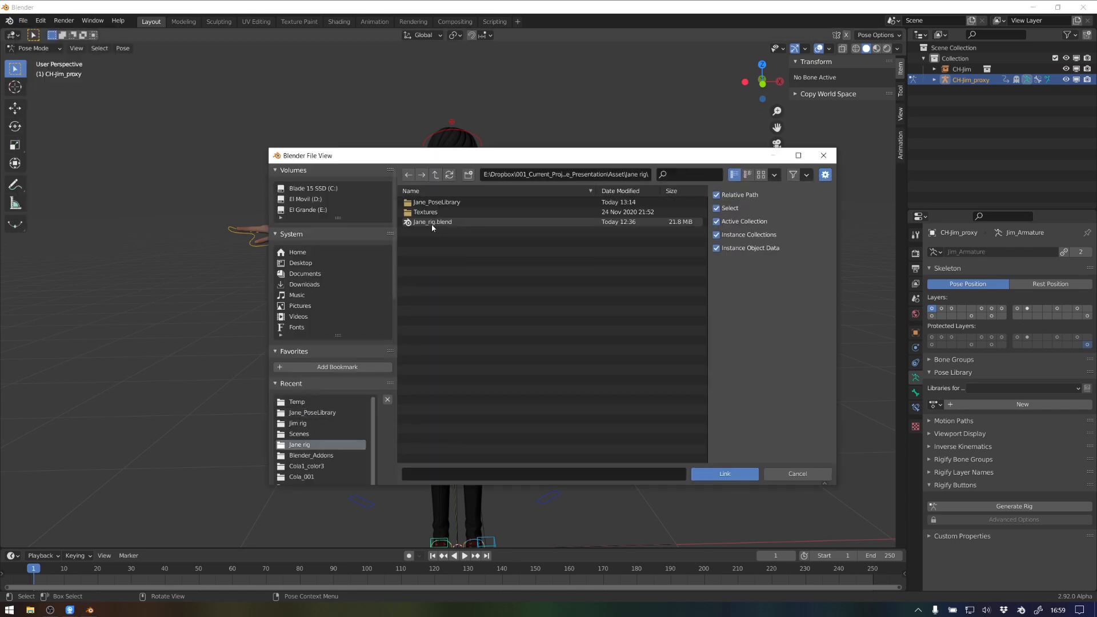
{"action": "double_click", "coordinate": [432, 222]}
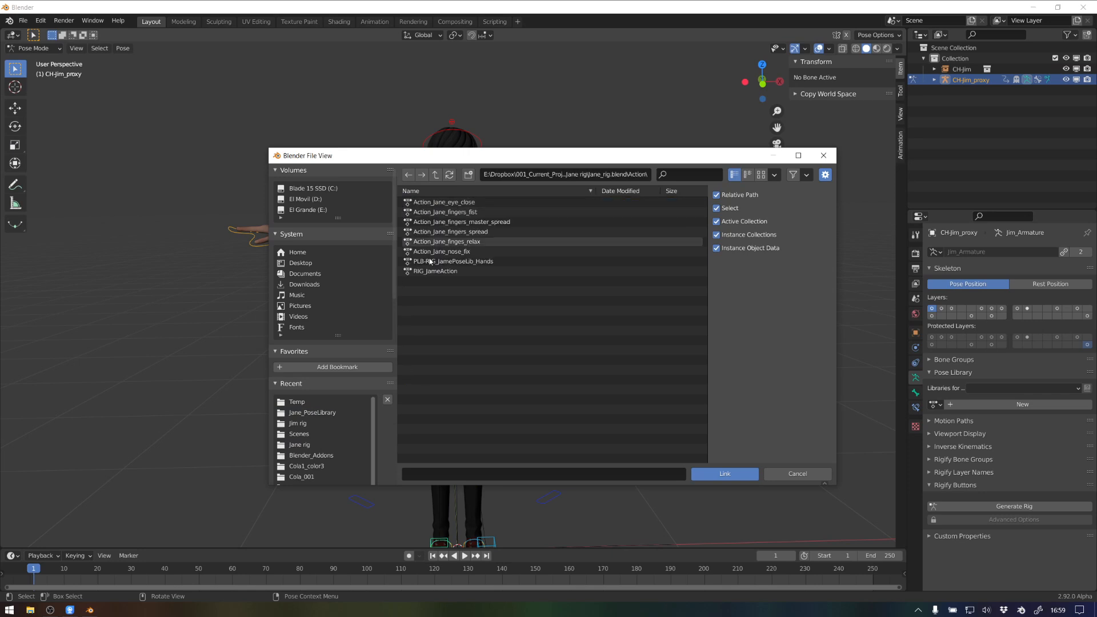
{"action": "left_click", "coordinate": [454, 261]}
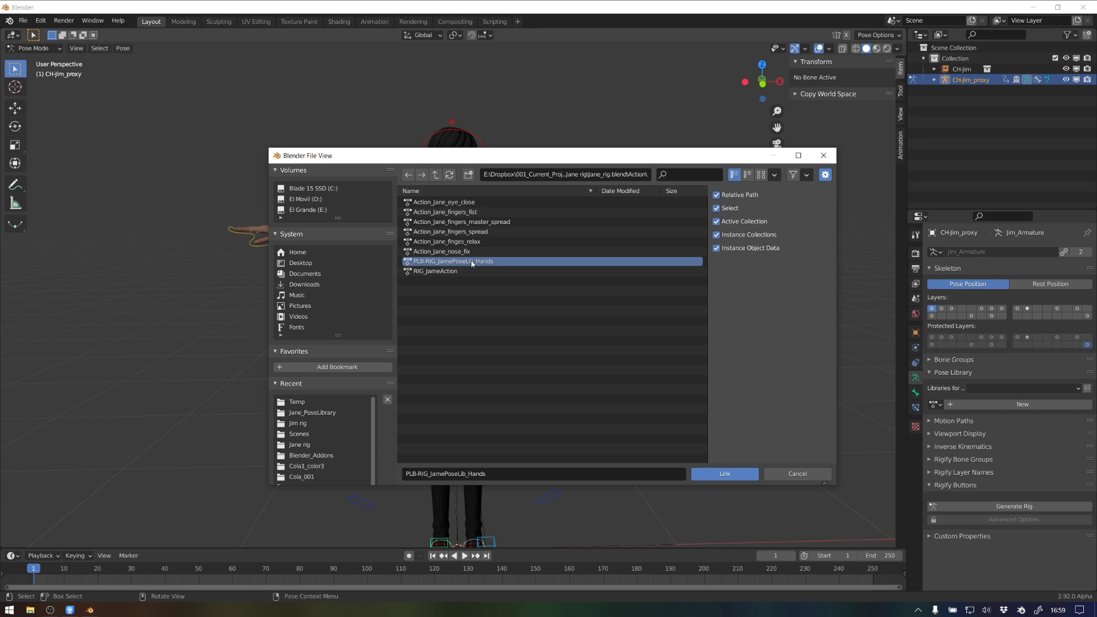
{"action": "left_click", "coordinate": [723, 473]}
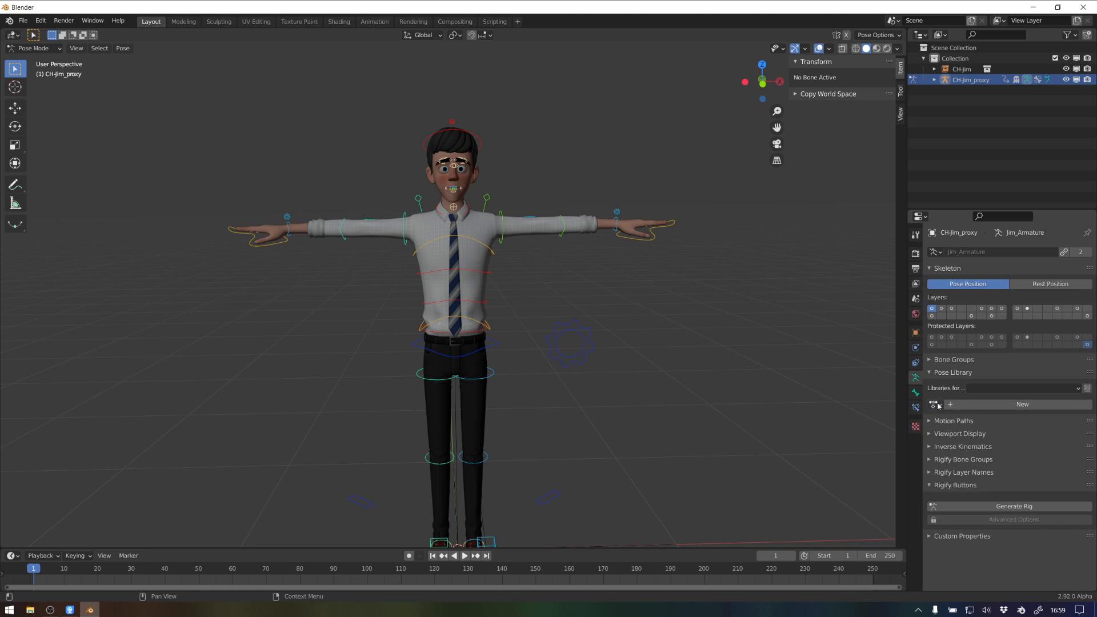
{"action": "mouse_move", "coordinate": [933, 405]}
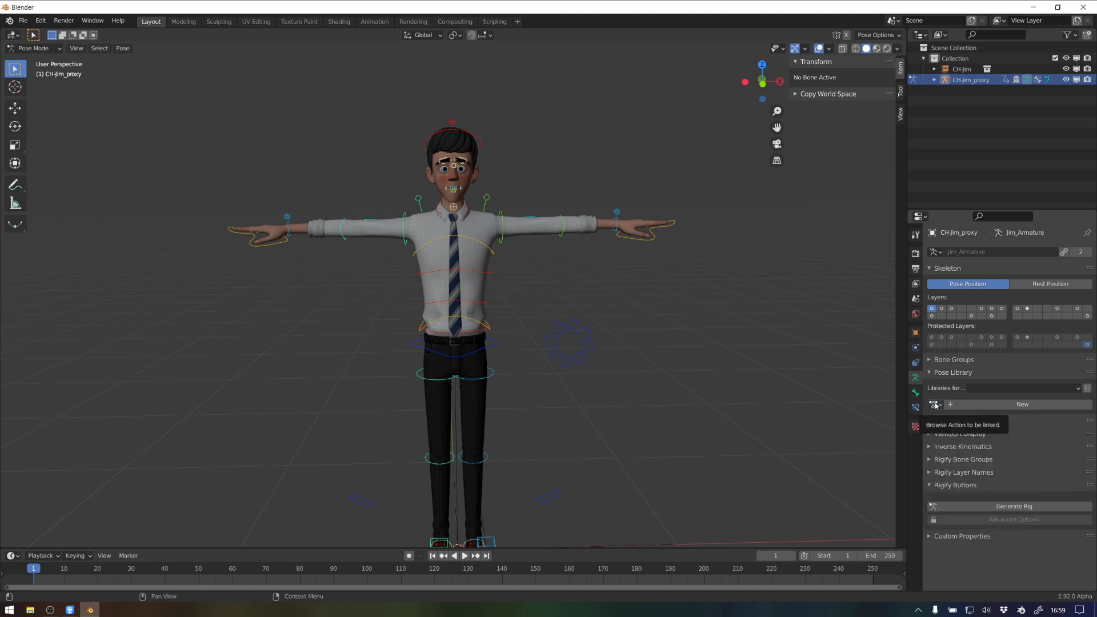
- Assign Jane's linked Hands pose library to Jim and apply the Relaxed pose
{"action": "left_click", "coordinate": [935, 405]}
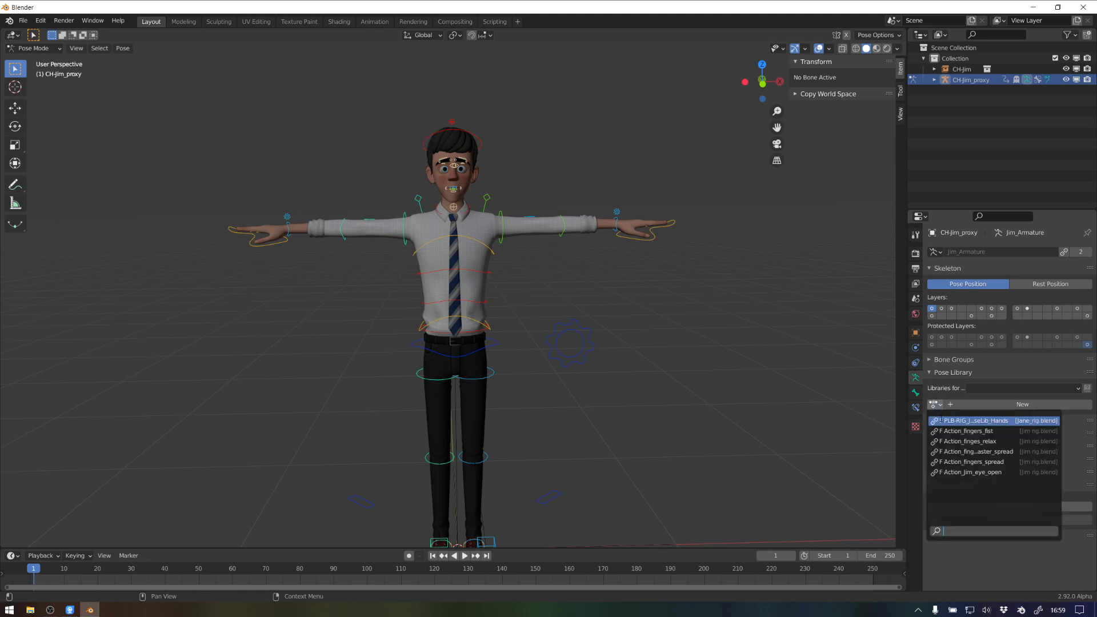
{"action": "left_click", "coordinate": [993, 421]}
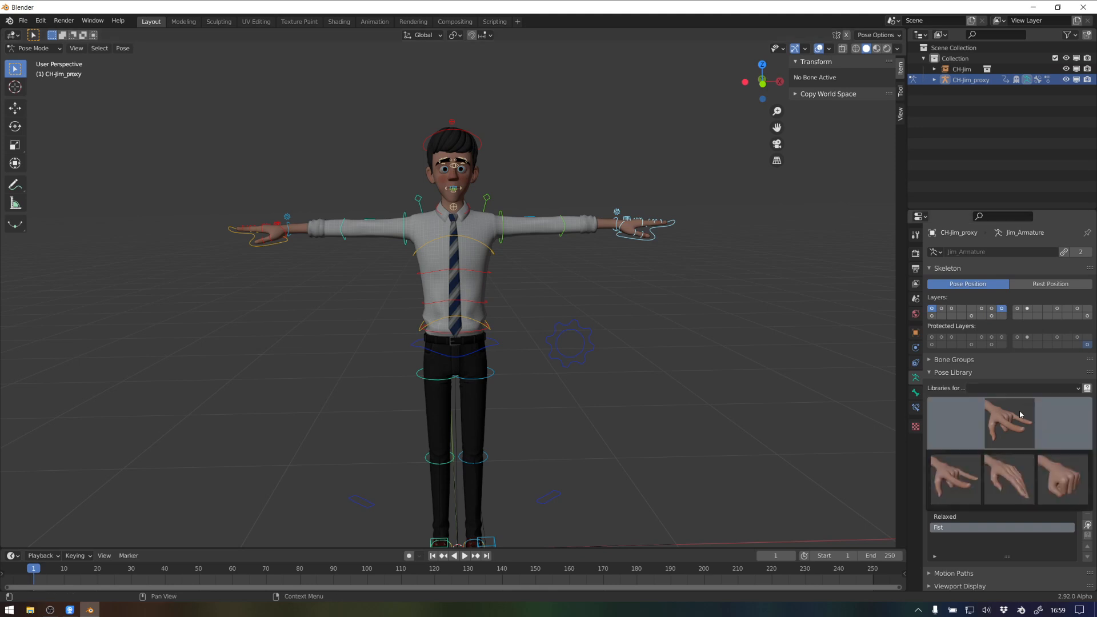
{"action": "left_click", "coordinate": [1008, 423]}
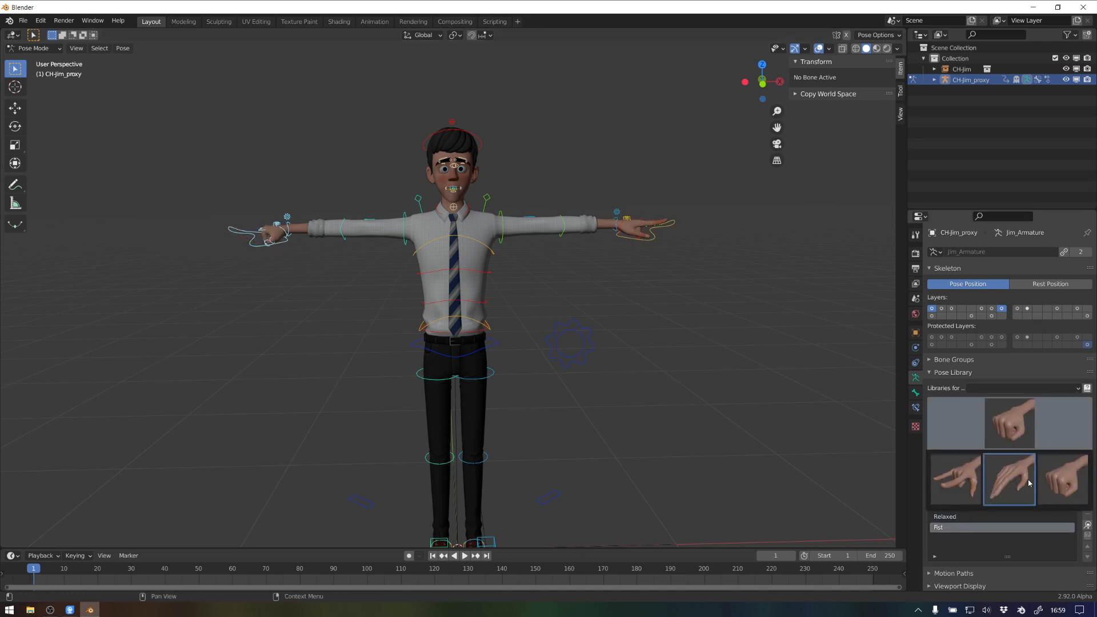
{"action": "left_click", "coordinate": [1087, 389]}
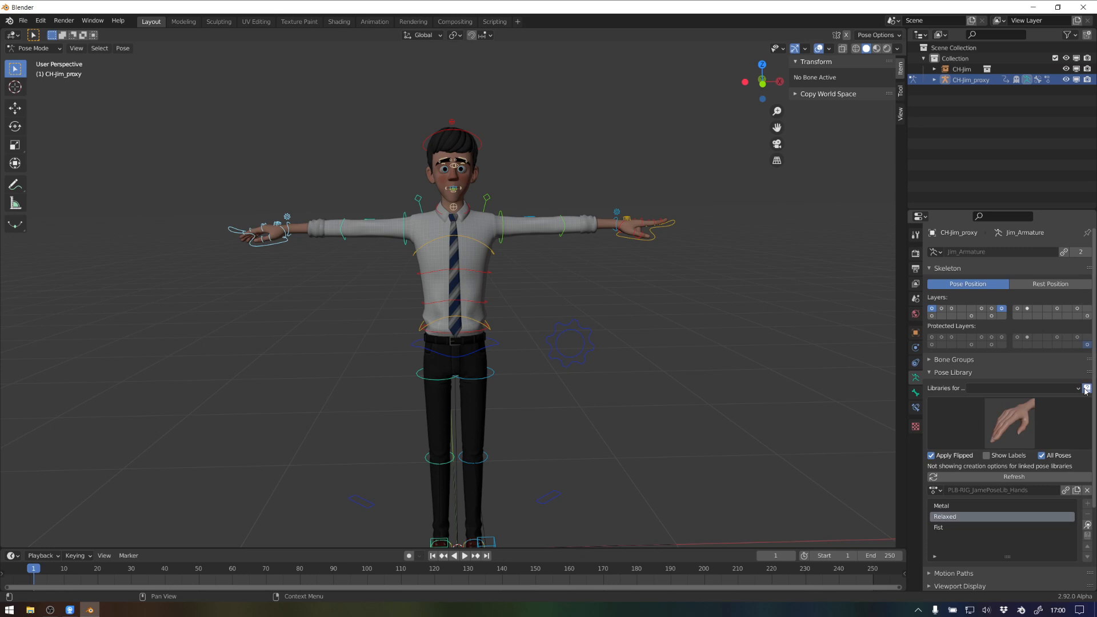
- Add the Hands library to Jim's libraries and apply the Metal pose to his hands
{"action": "left_click", "coordinate": [1085, 387]}
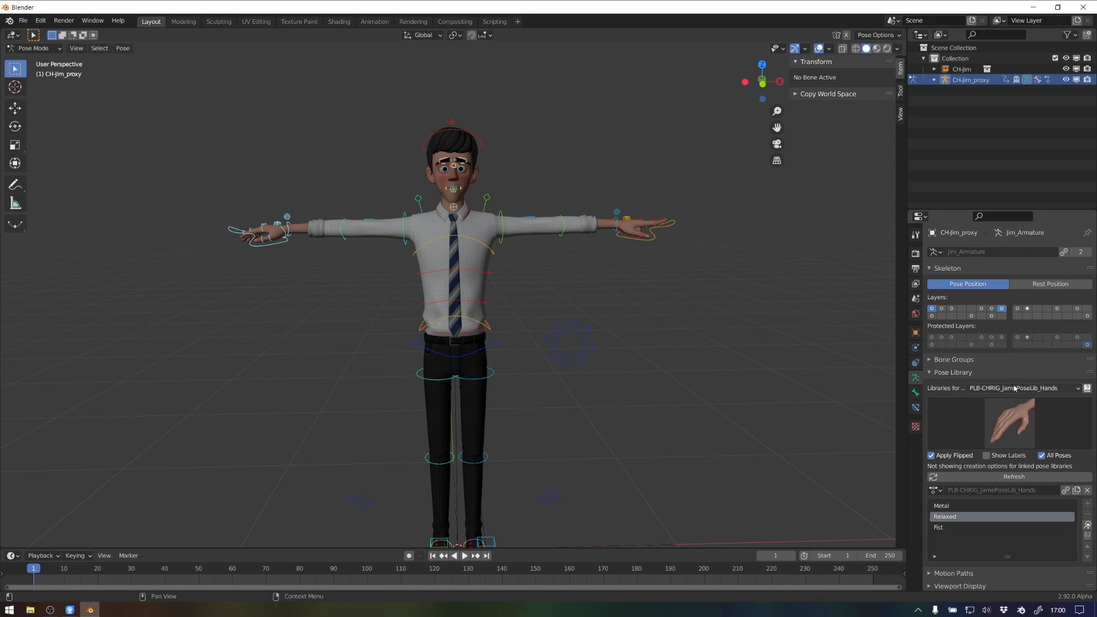
{"action": "left_click", "coordinate": [968, 526]}
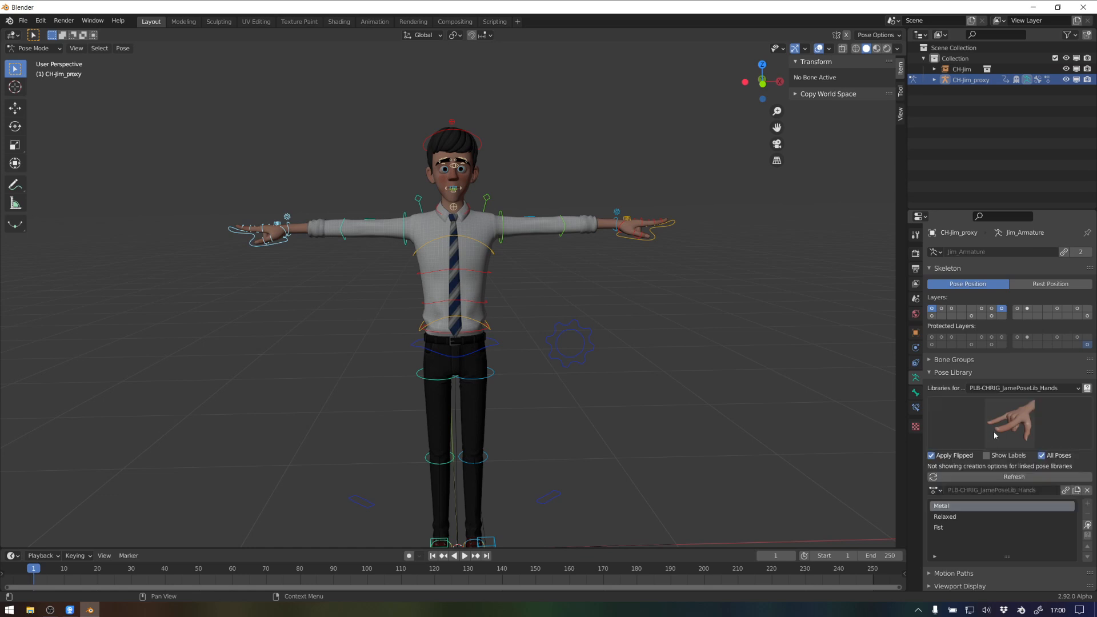
{"action": "left_click", "coordinate": [939, 527]}
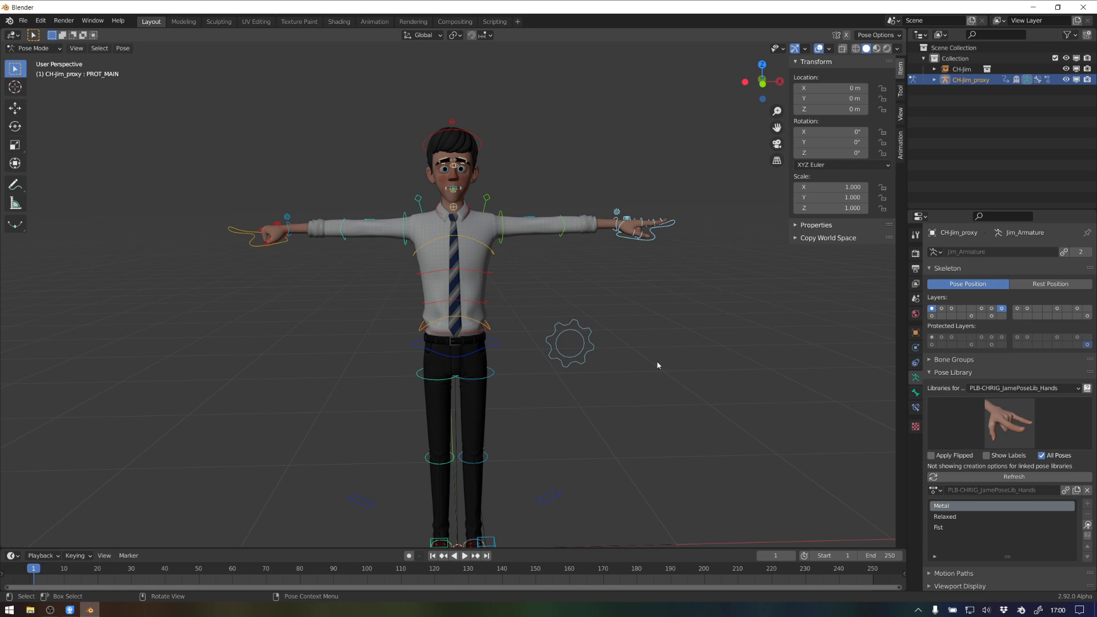
{"action": "mouse_move", "coordinate": [502, 426]}
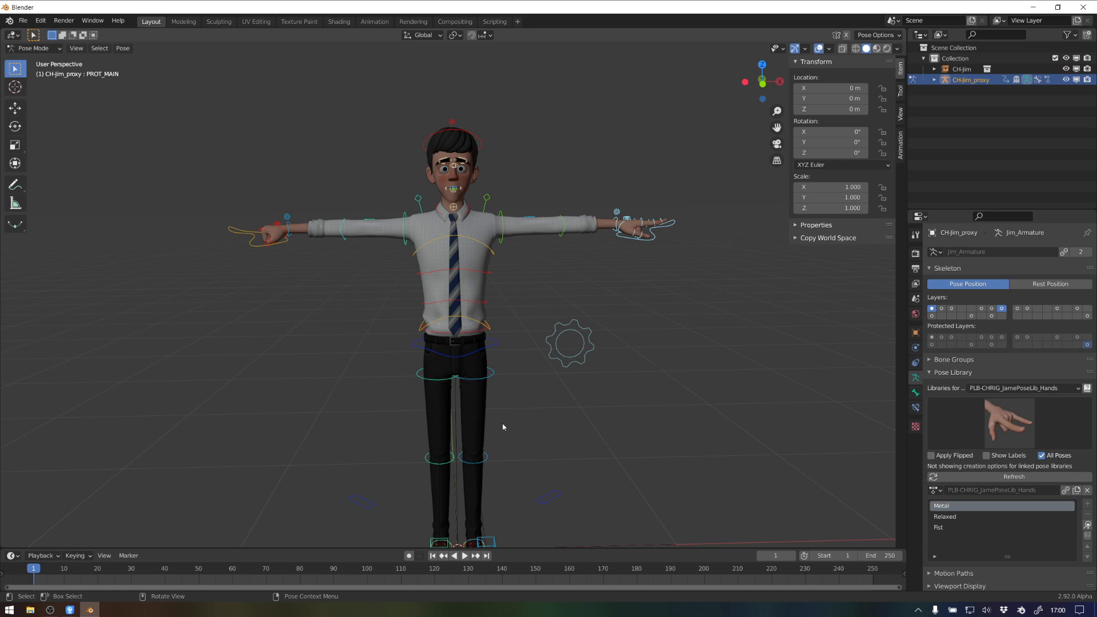